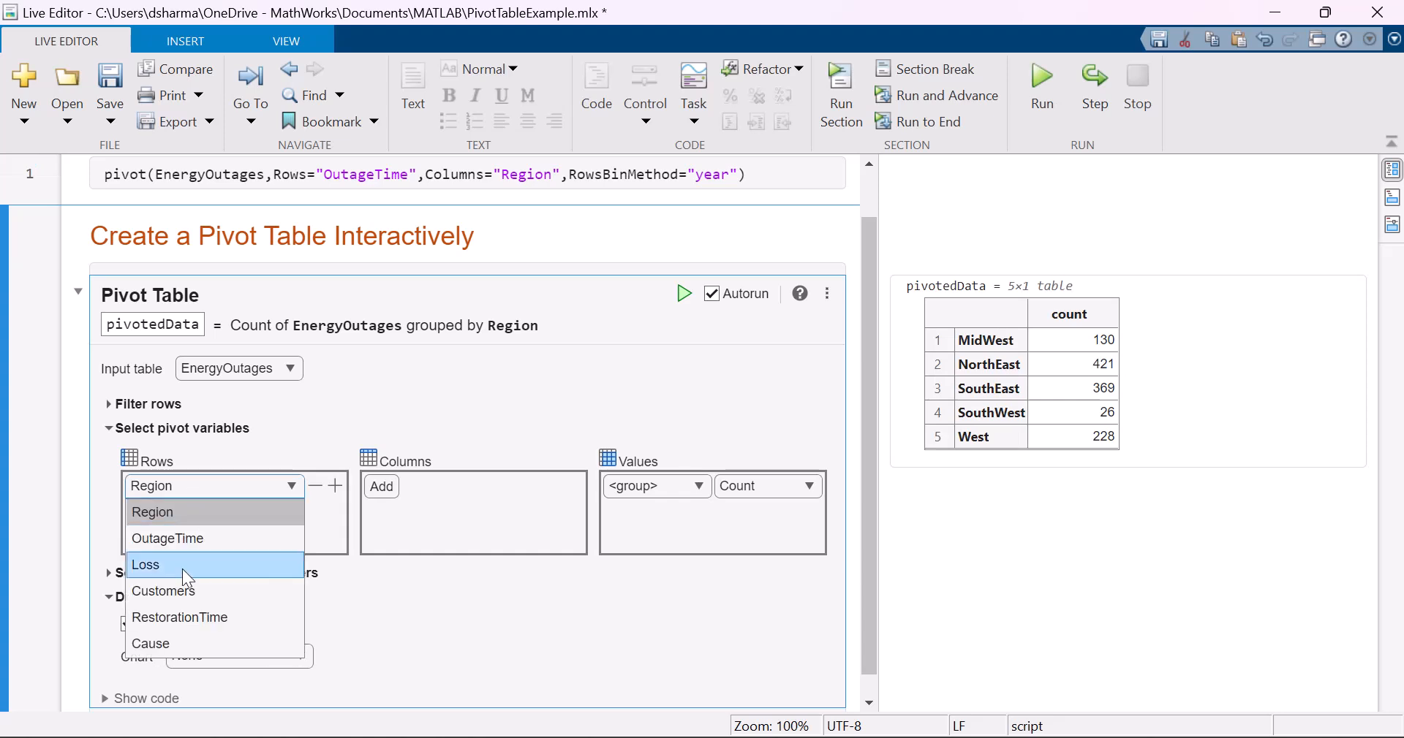
- Group the pivot rows by Cause with Region as columns, then open the outage table
click(150, 644)
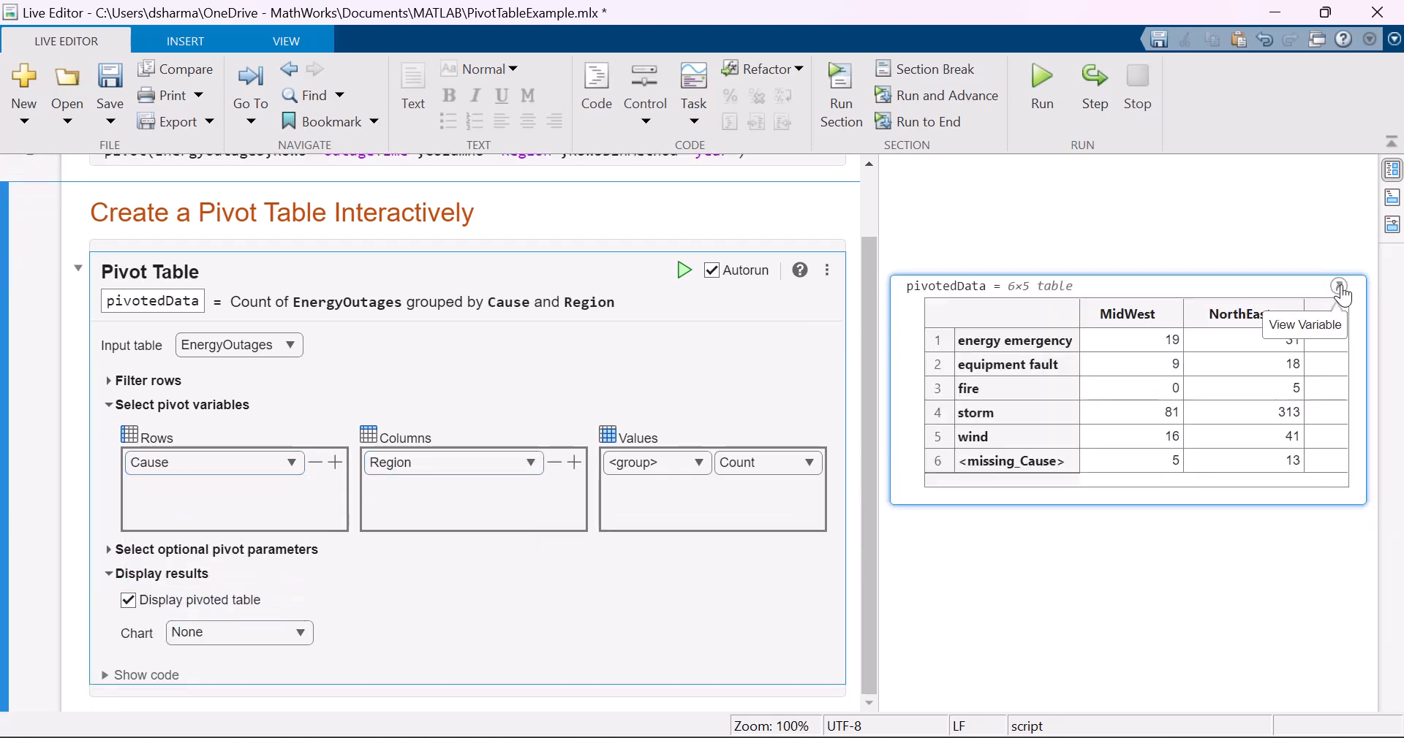
click(1340, 284)
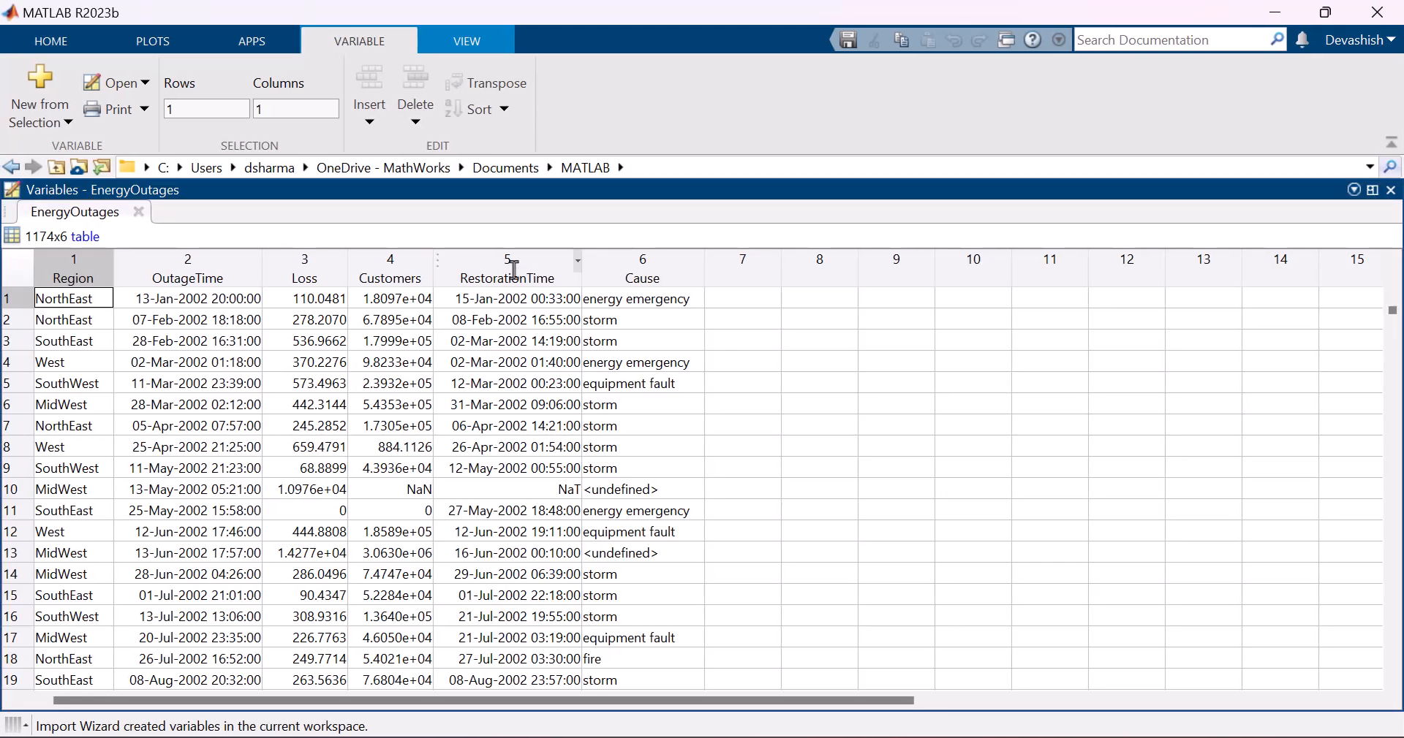
- Inspect the OutageTime column of EnergyOutages, then create a new live script
click(187, 259)
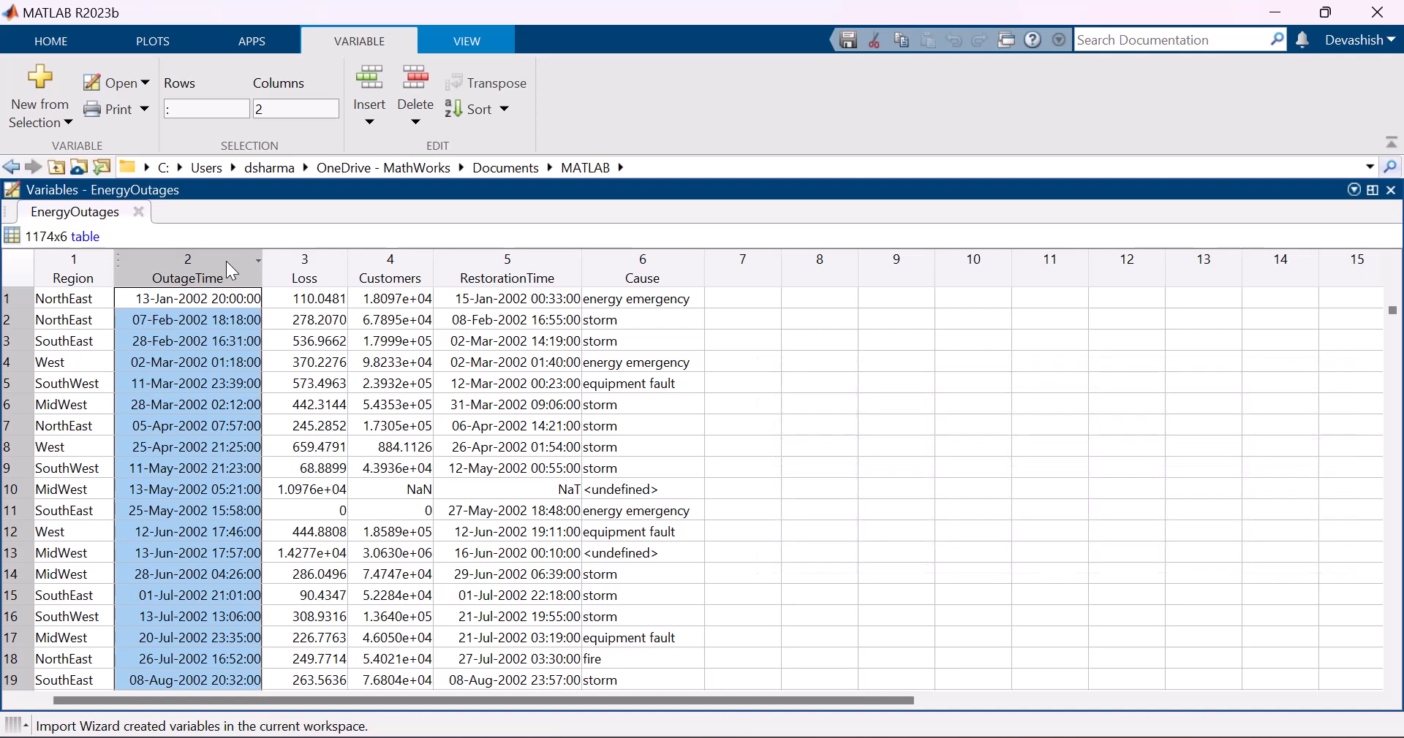
click(642, 260)
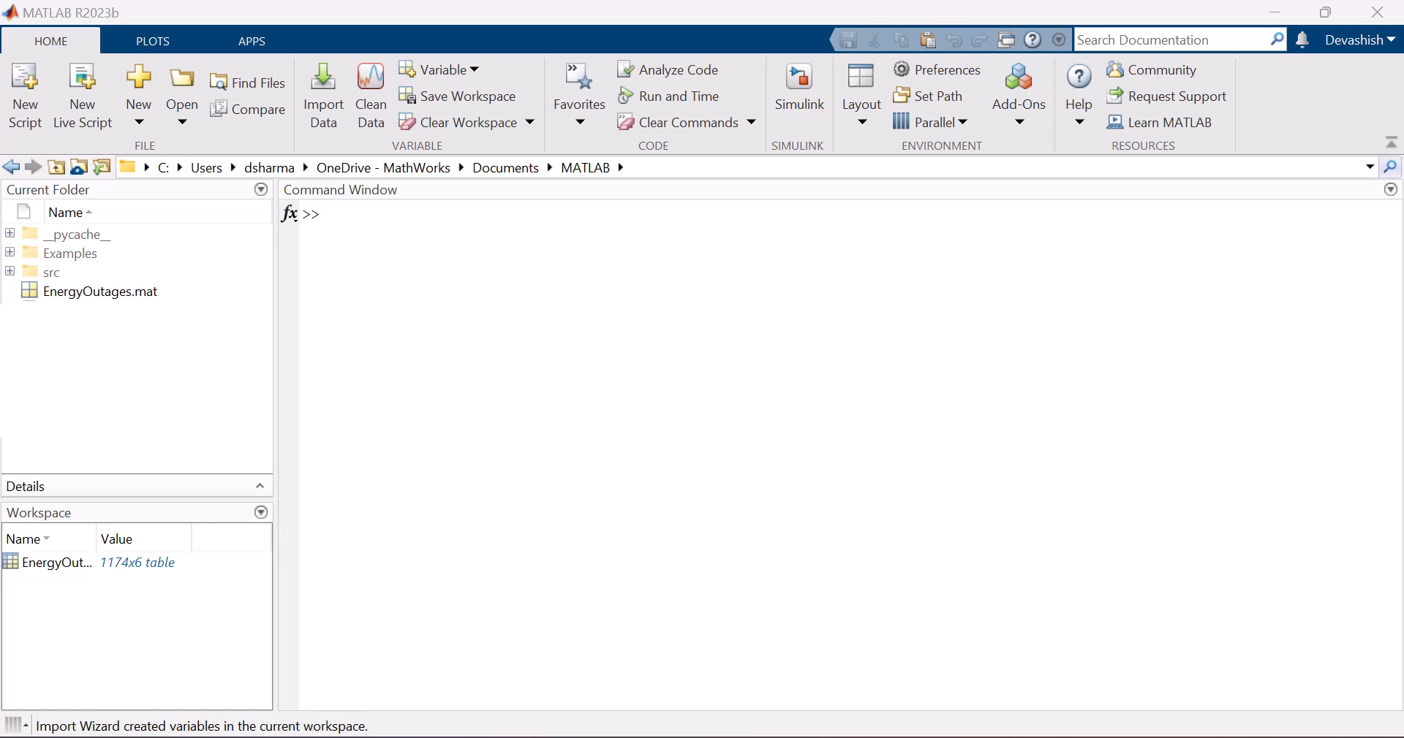
click(58, 562)
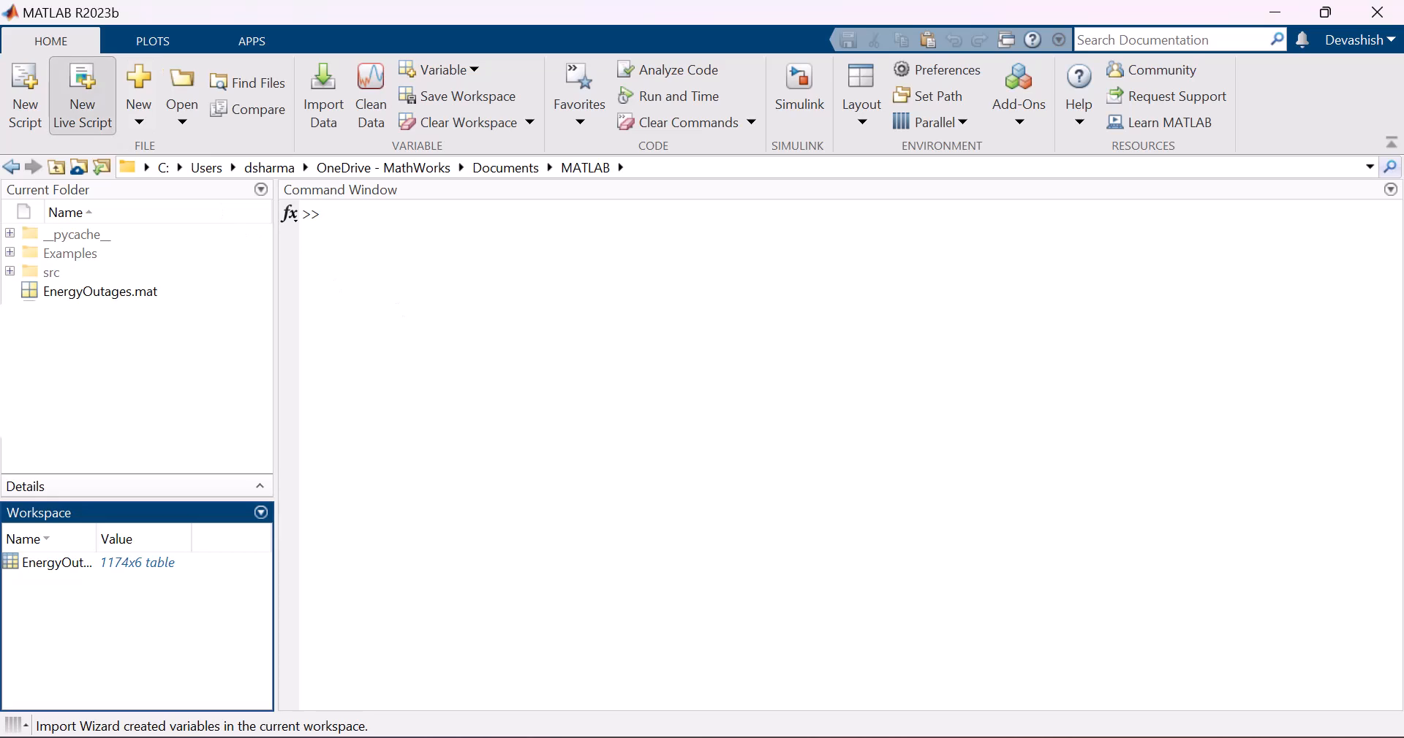
click(82, 95)
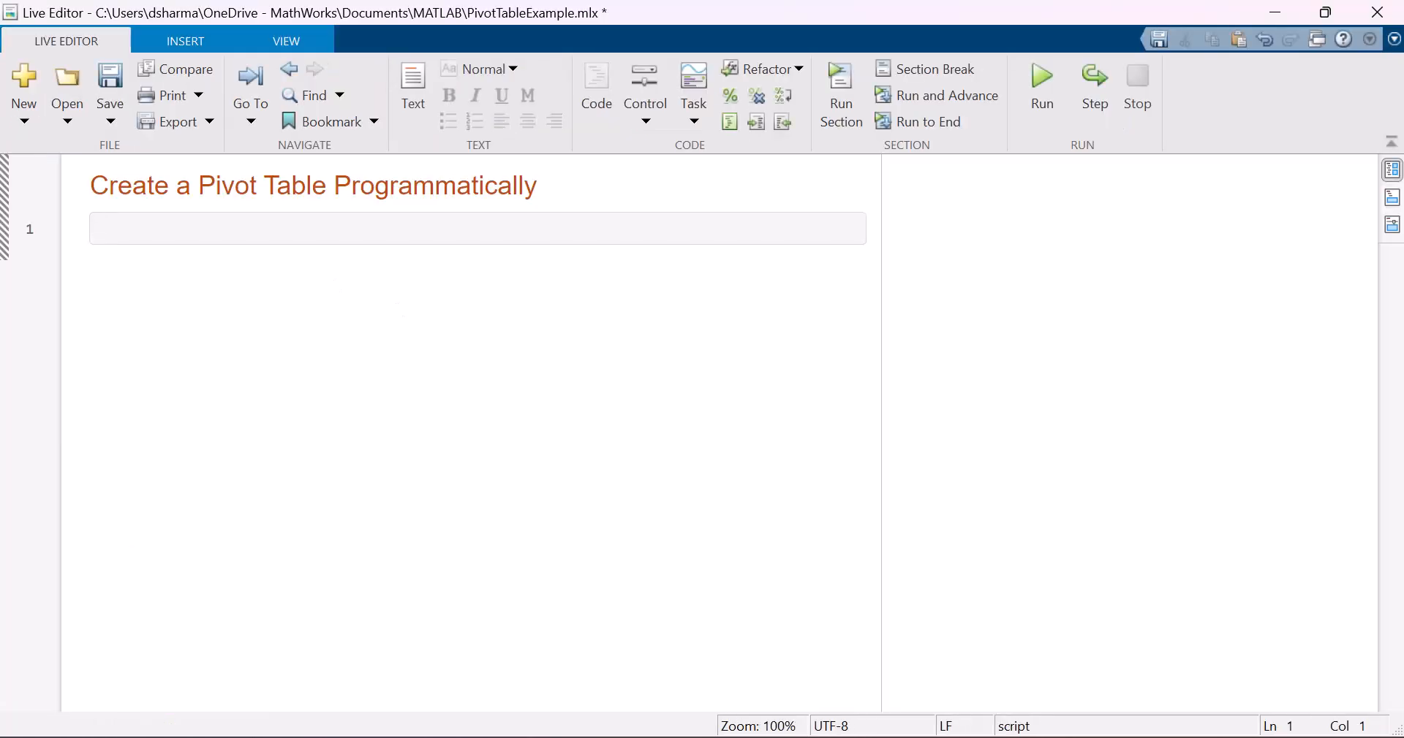
- Enter pivot(EnergyOutages,Rows="OutageTime",Columns="Region",RowsBinMethod="Year") and run it
text(pivot(EnergyOutages,R)
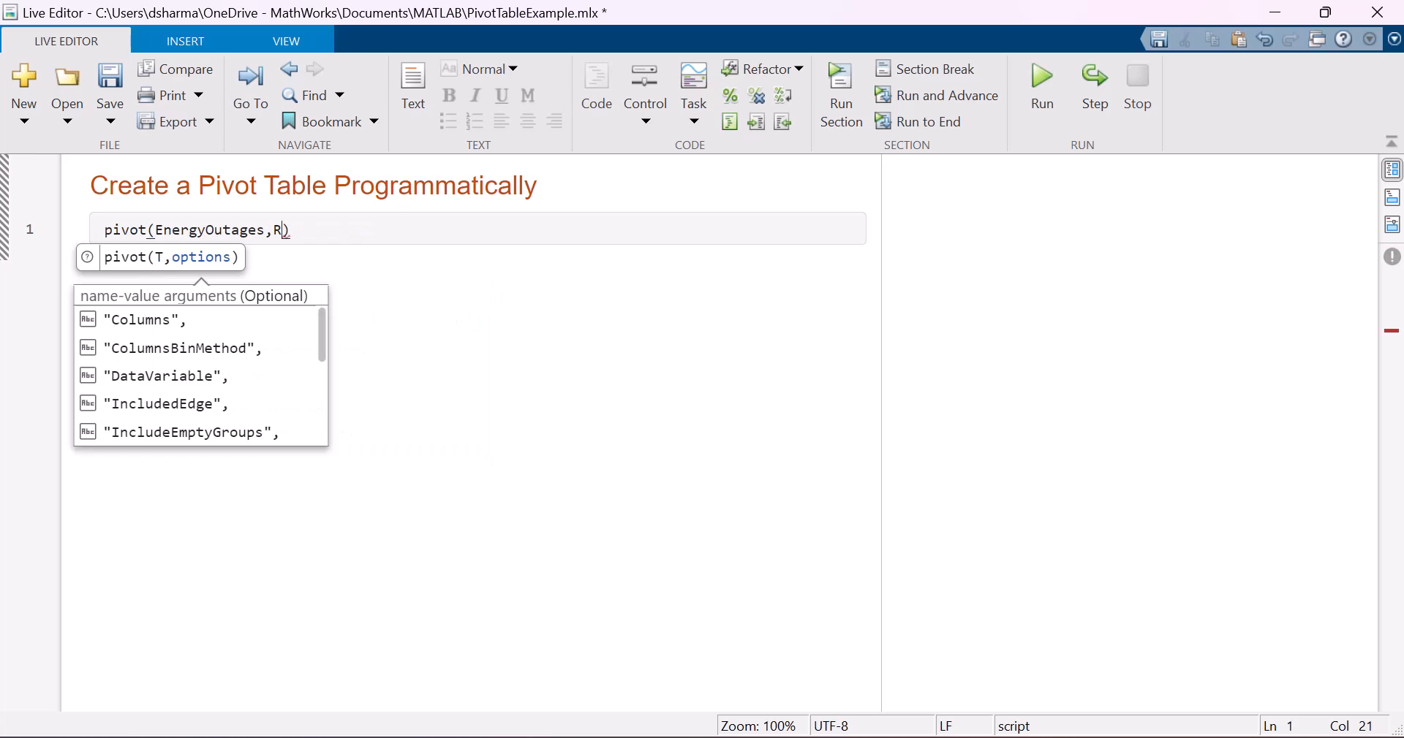
text(ows="OutageTime")
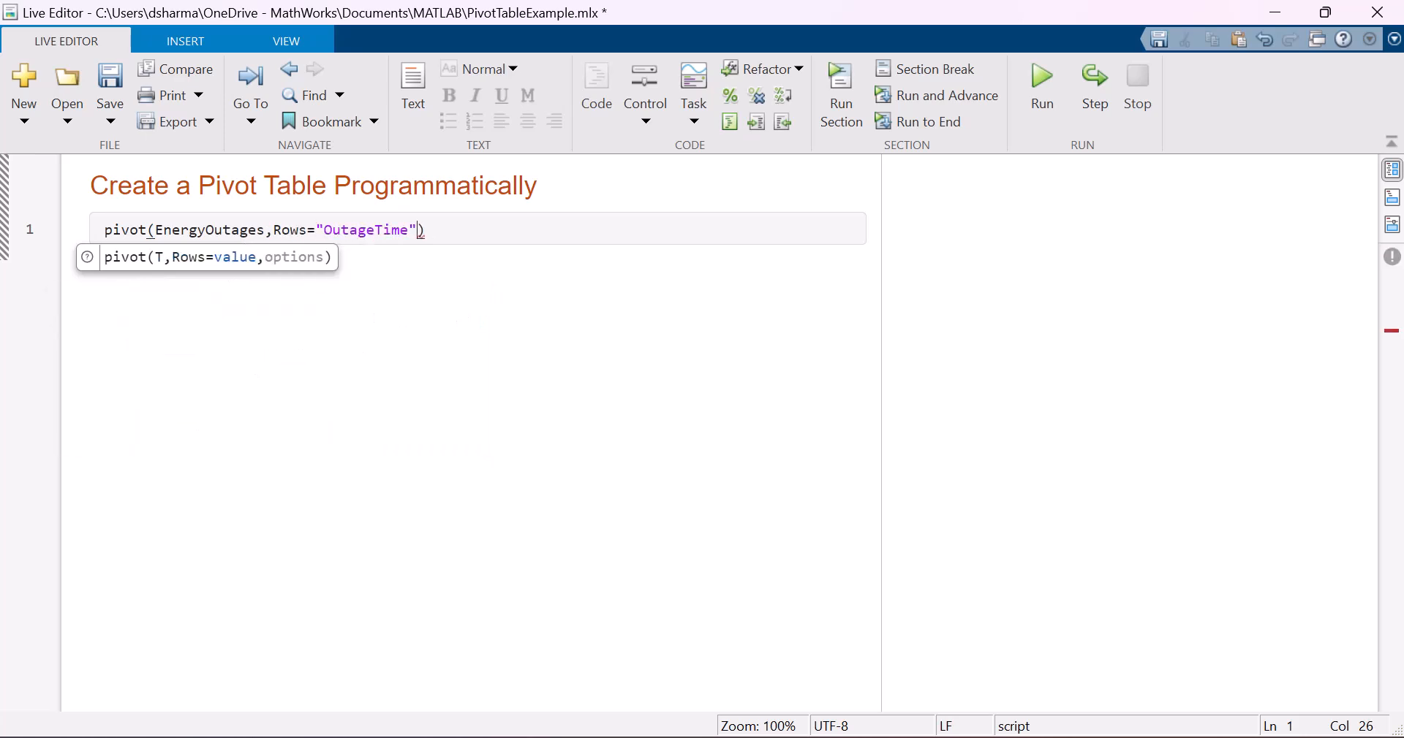
text(,Columns="Region",)
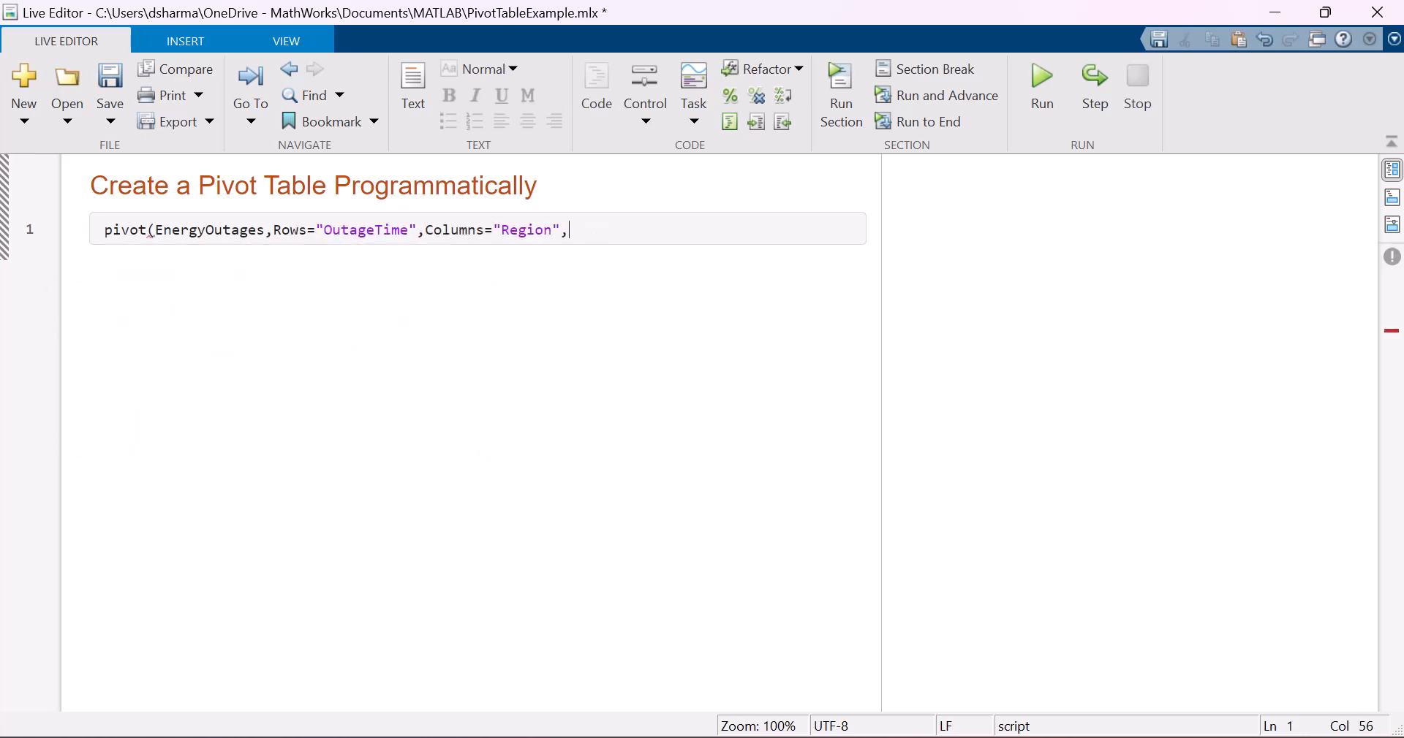
text(RowsBinMethod="Year"))
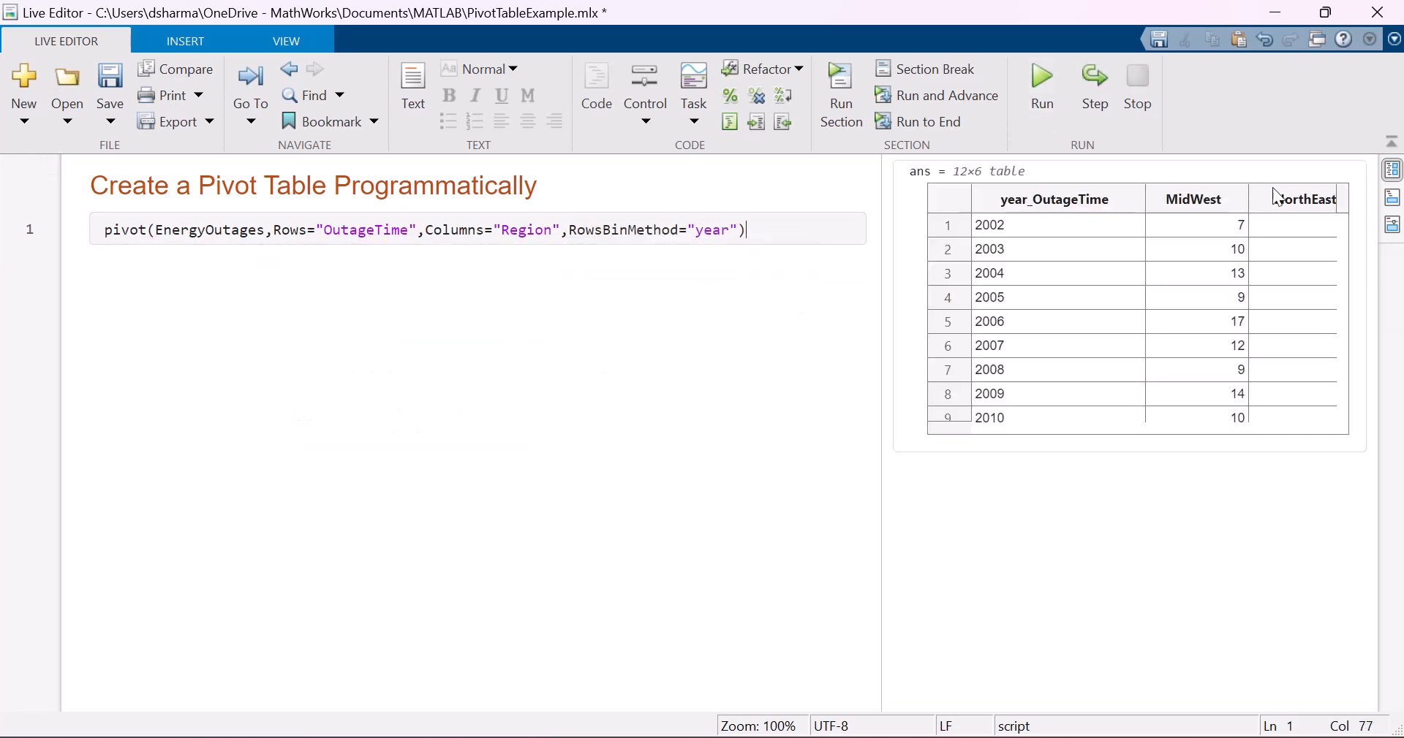
click(1246, 223)
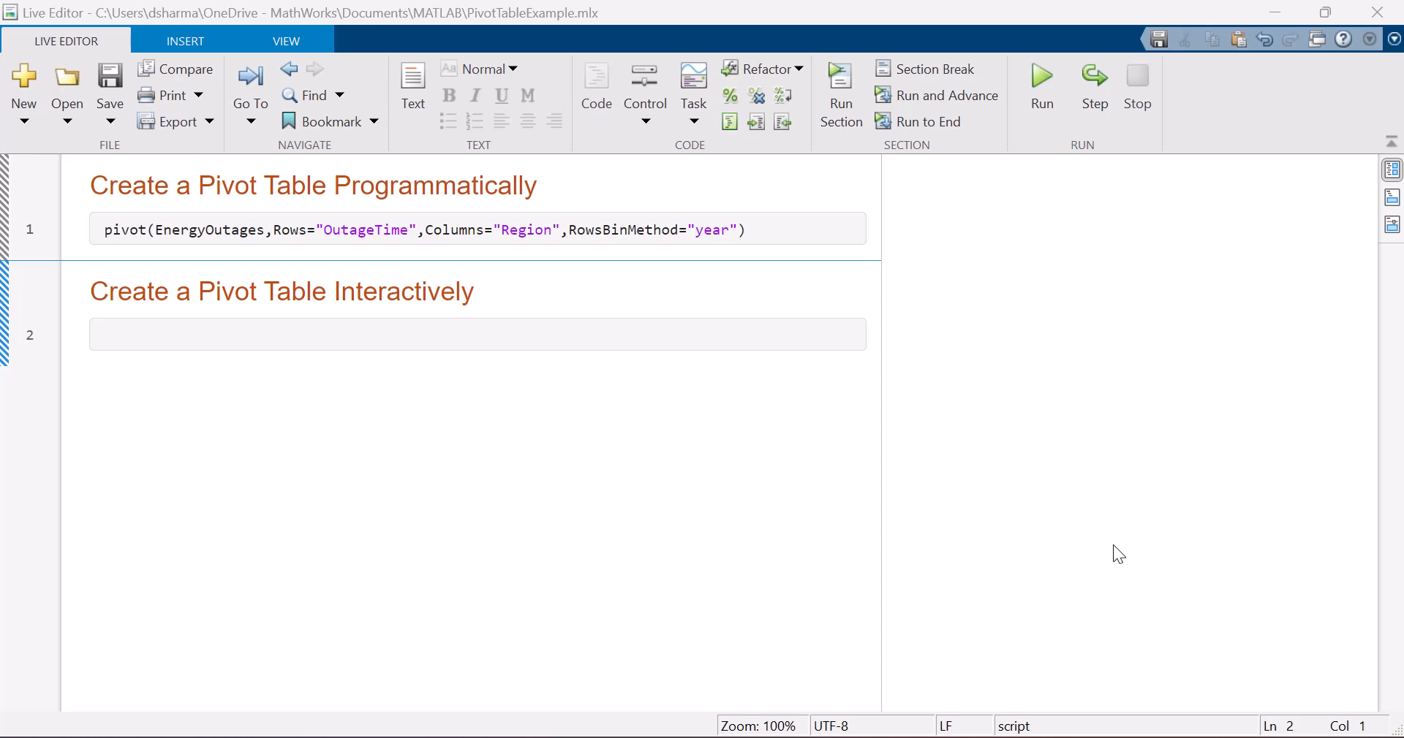
mouse_move(702, 149)
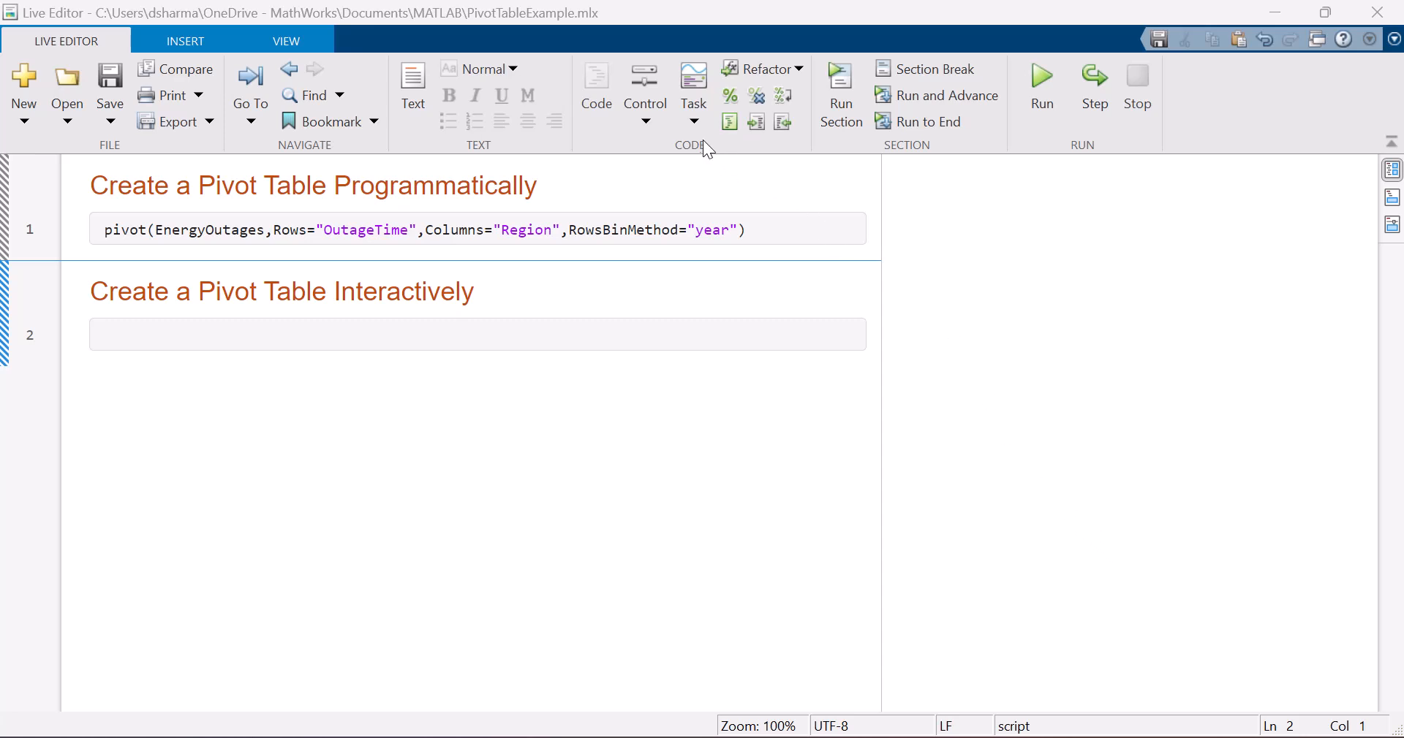
- Insert a Pivot Table live task from the Task gallery
click(693, 75)
text(pivot)
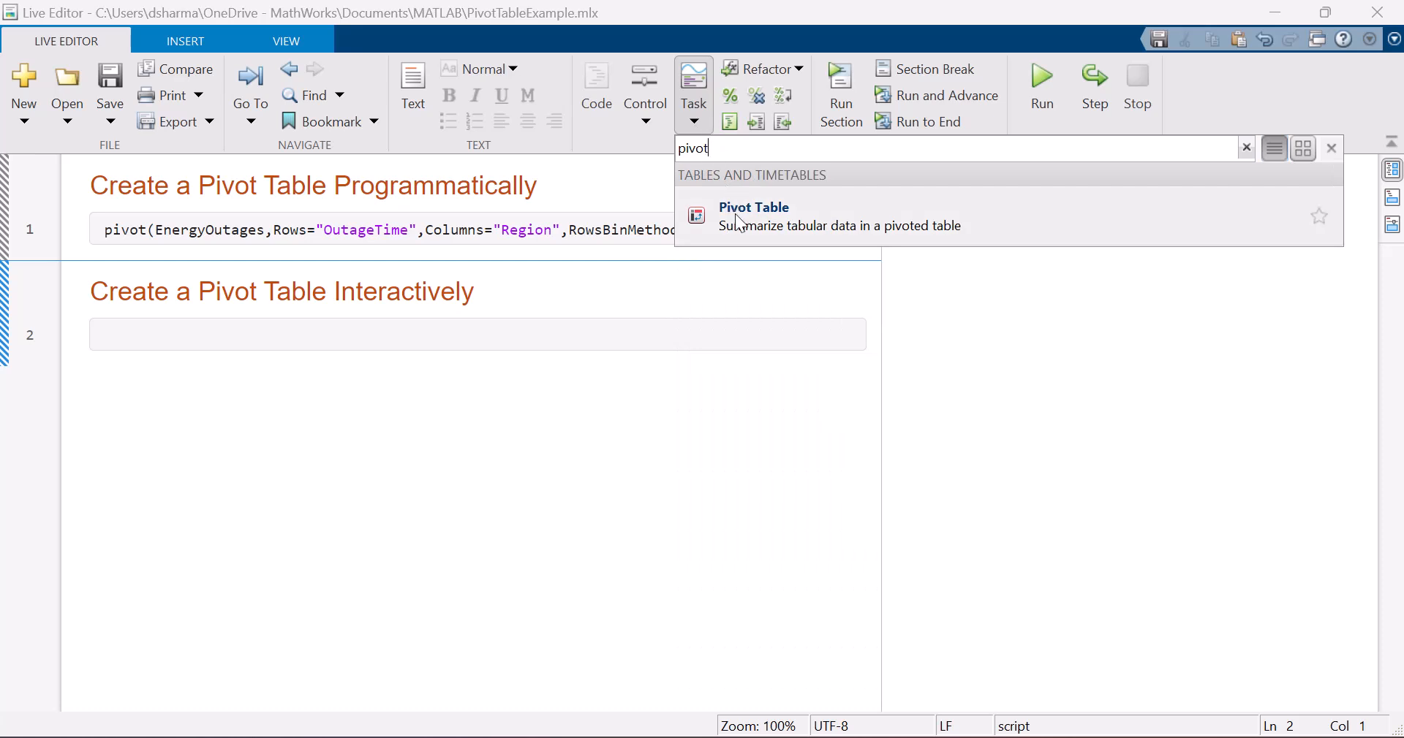
click(753, 217)
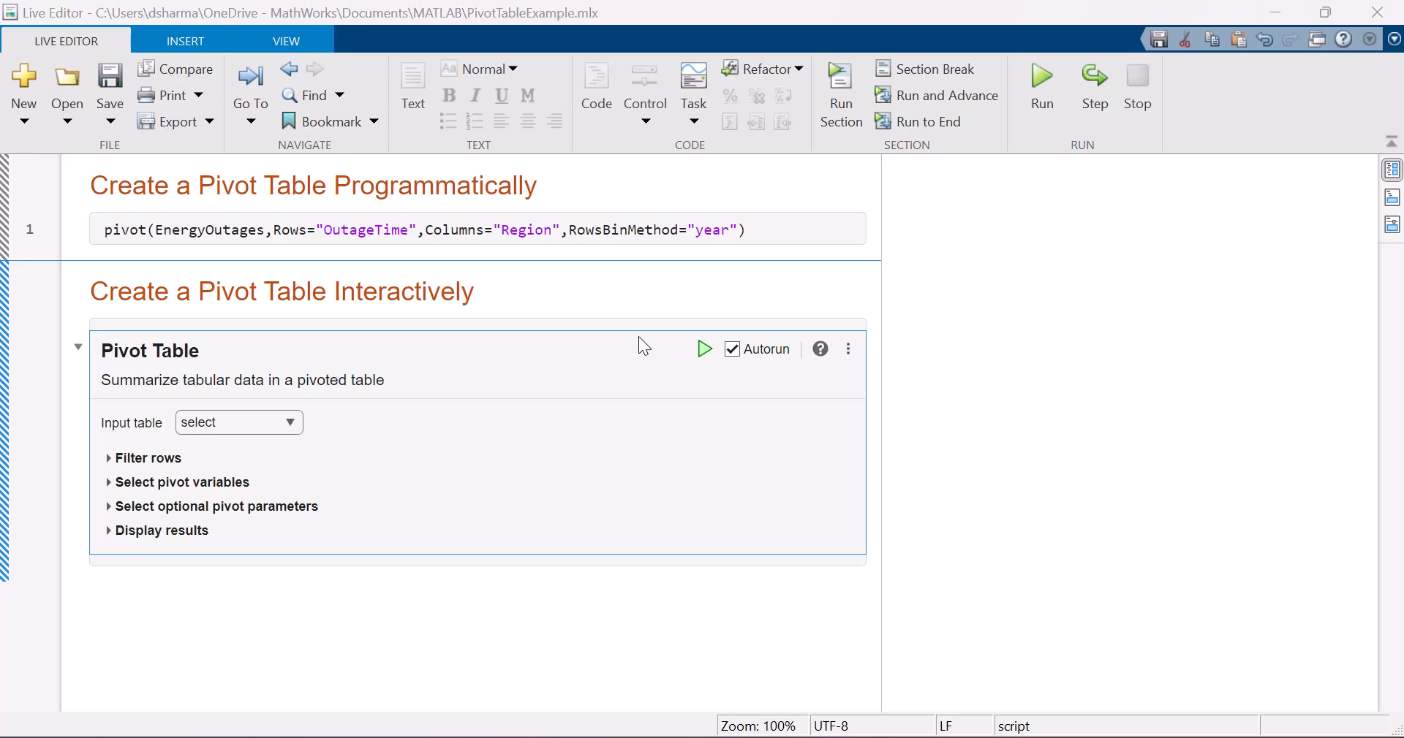
mouse_move(290, 428)
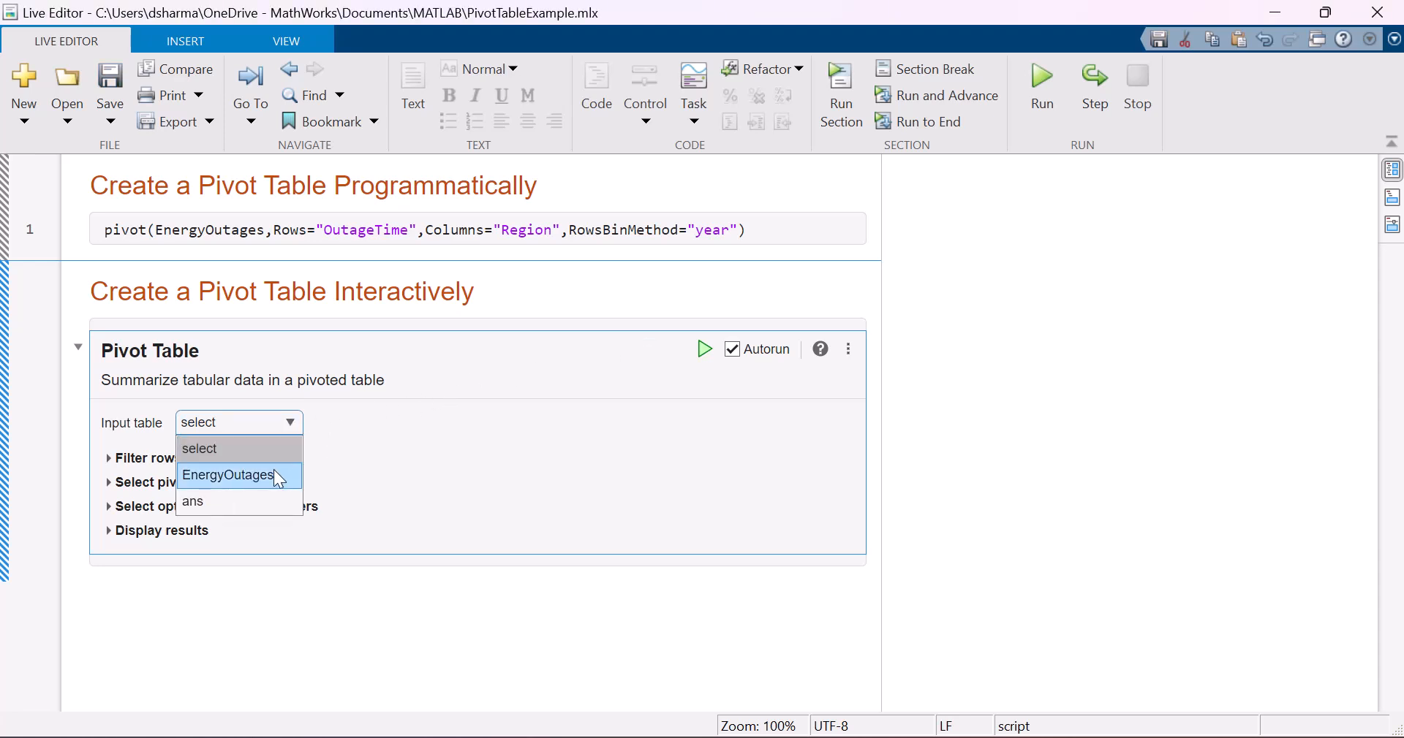
- Choose EnergyOutages as the Pivot Table task's input table
click(228, 475)
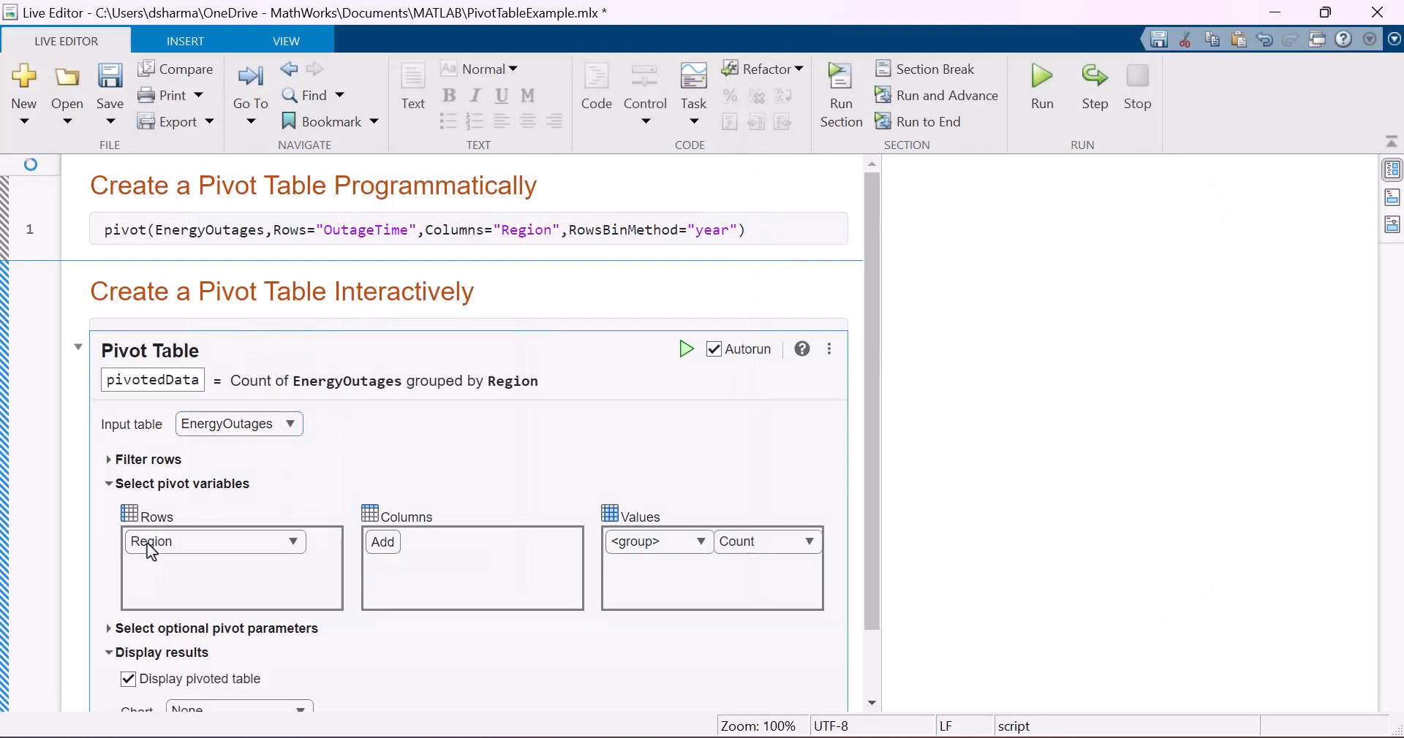
- Set rows to OutageTime binned by year and add Region as the column grouping
click(214, 542)
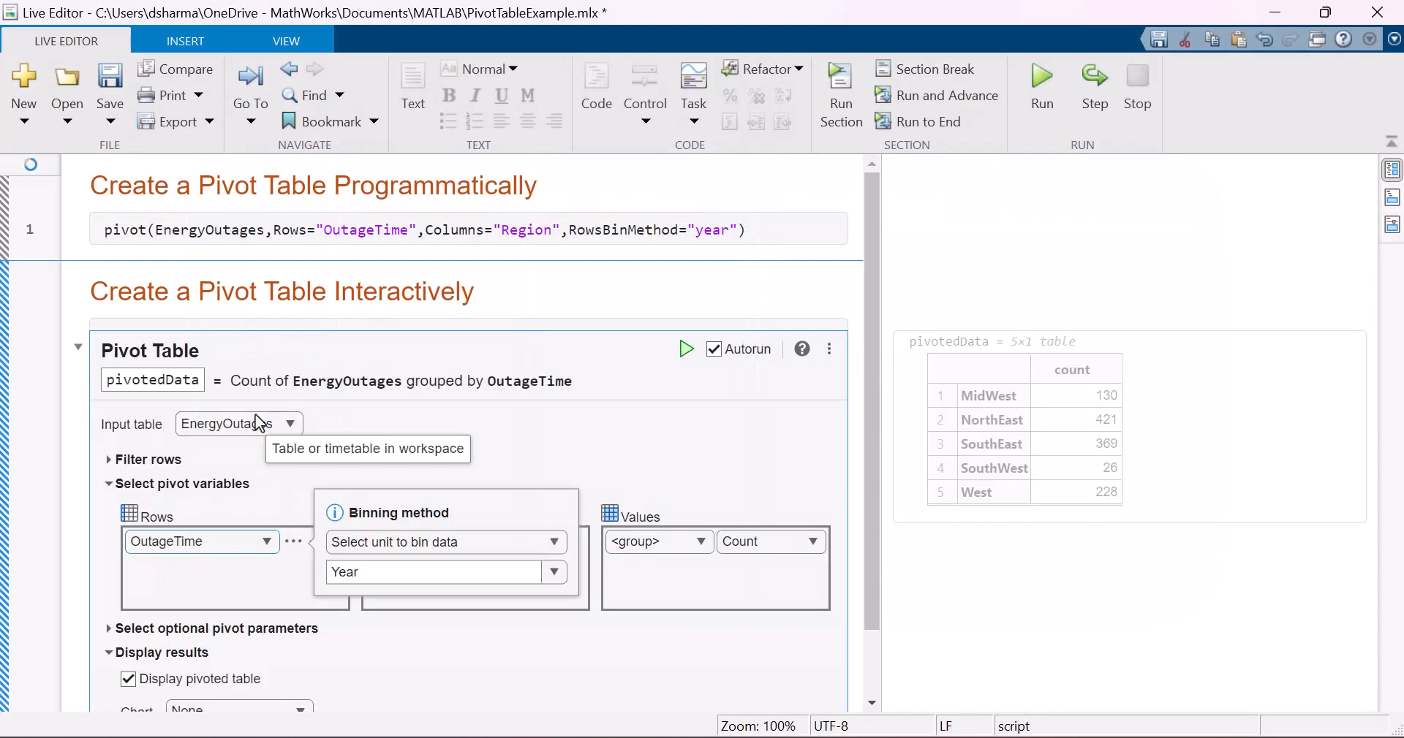
click(554, 572)
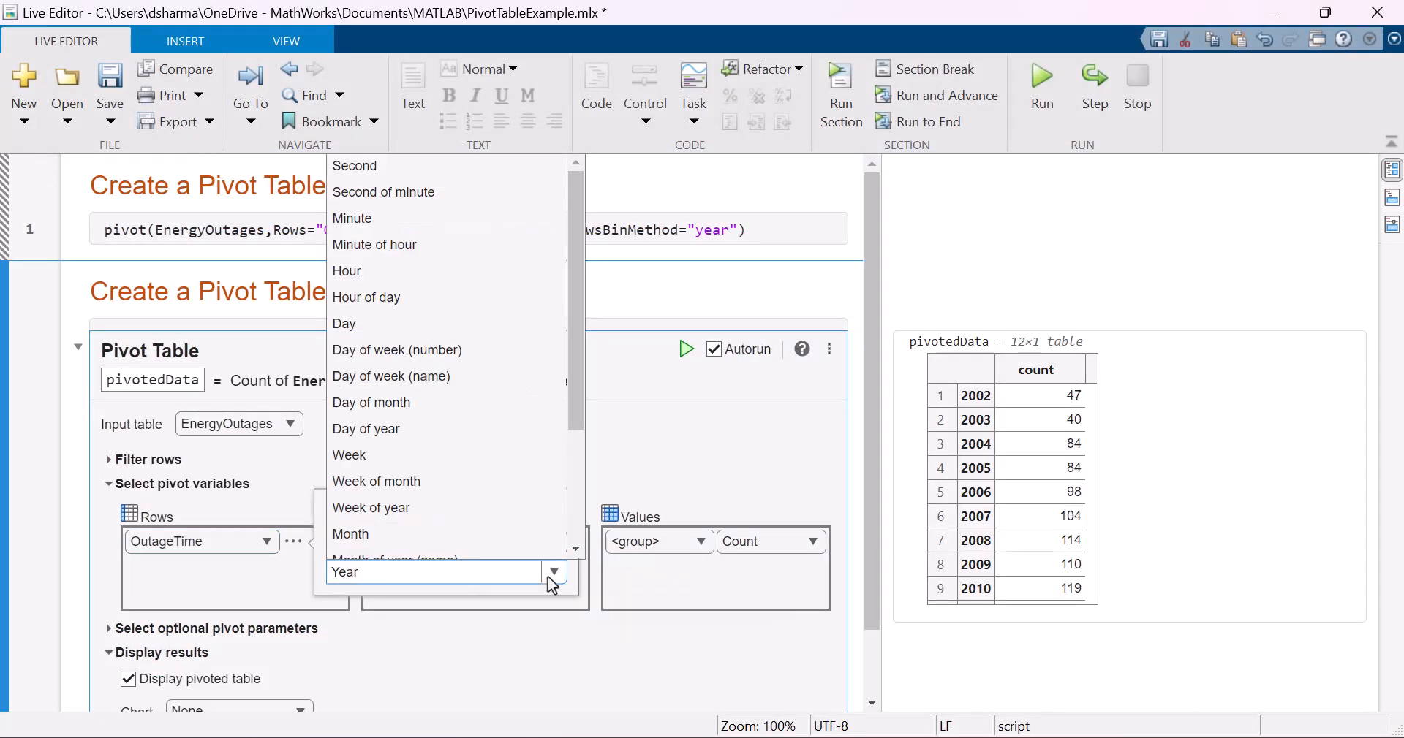
scroll(down, 3)
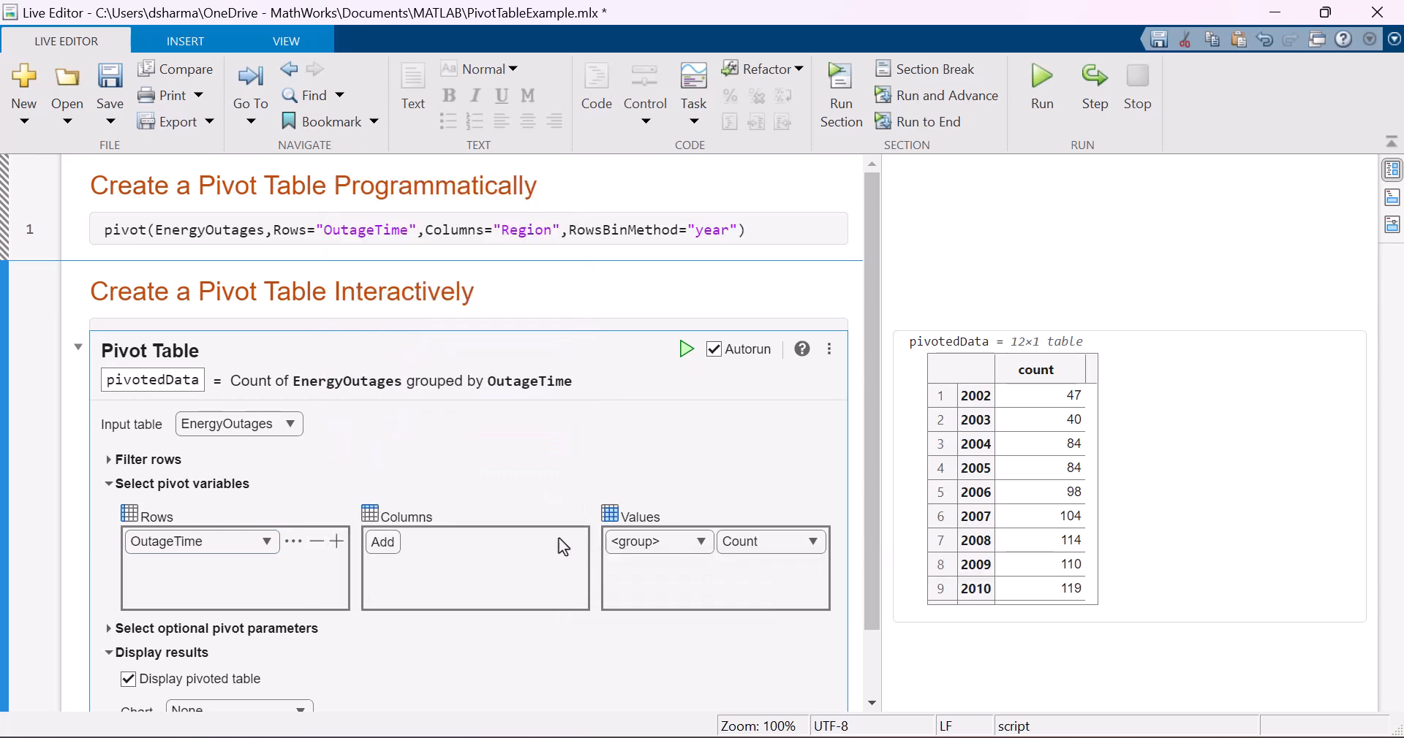
click(383, 542)
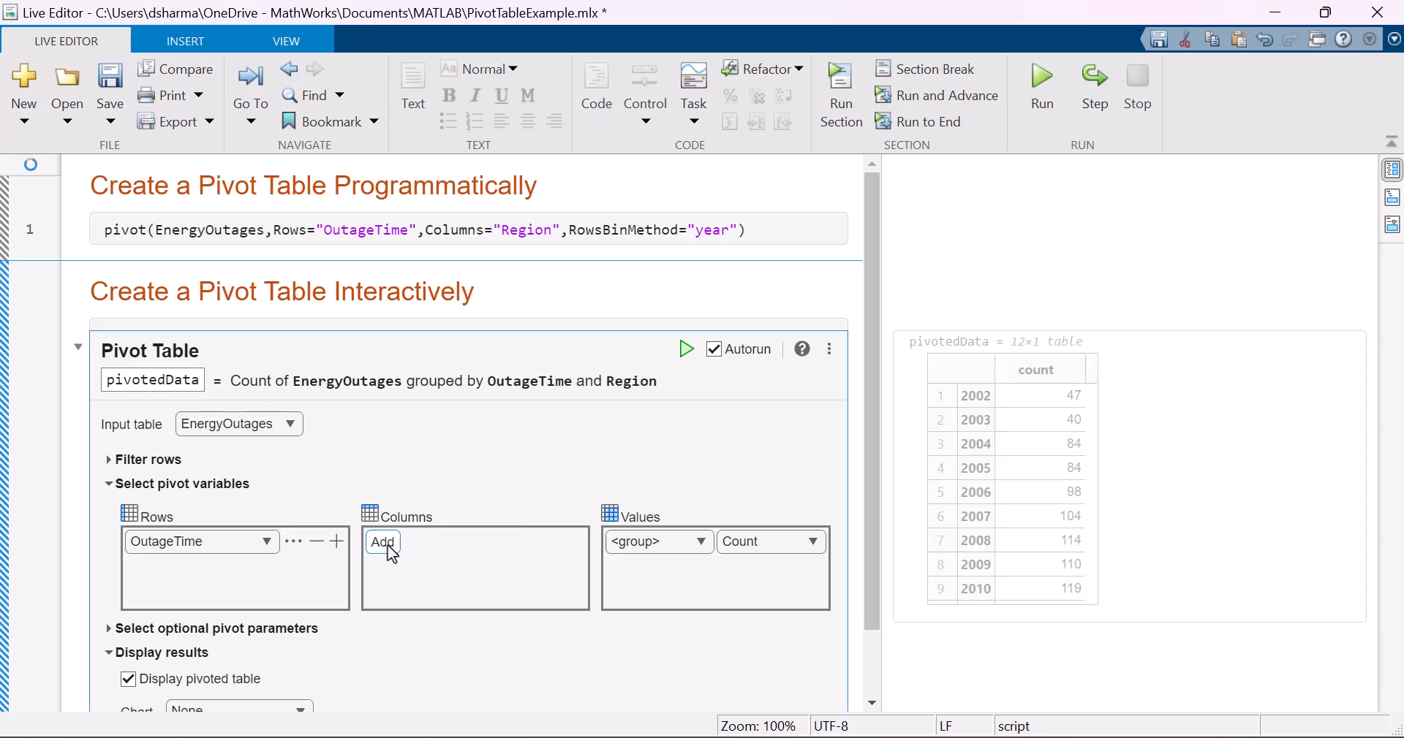
click(381, 542)
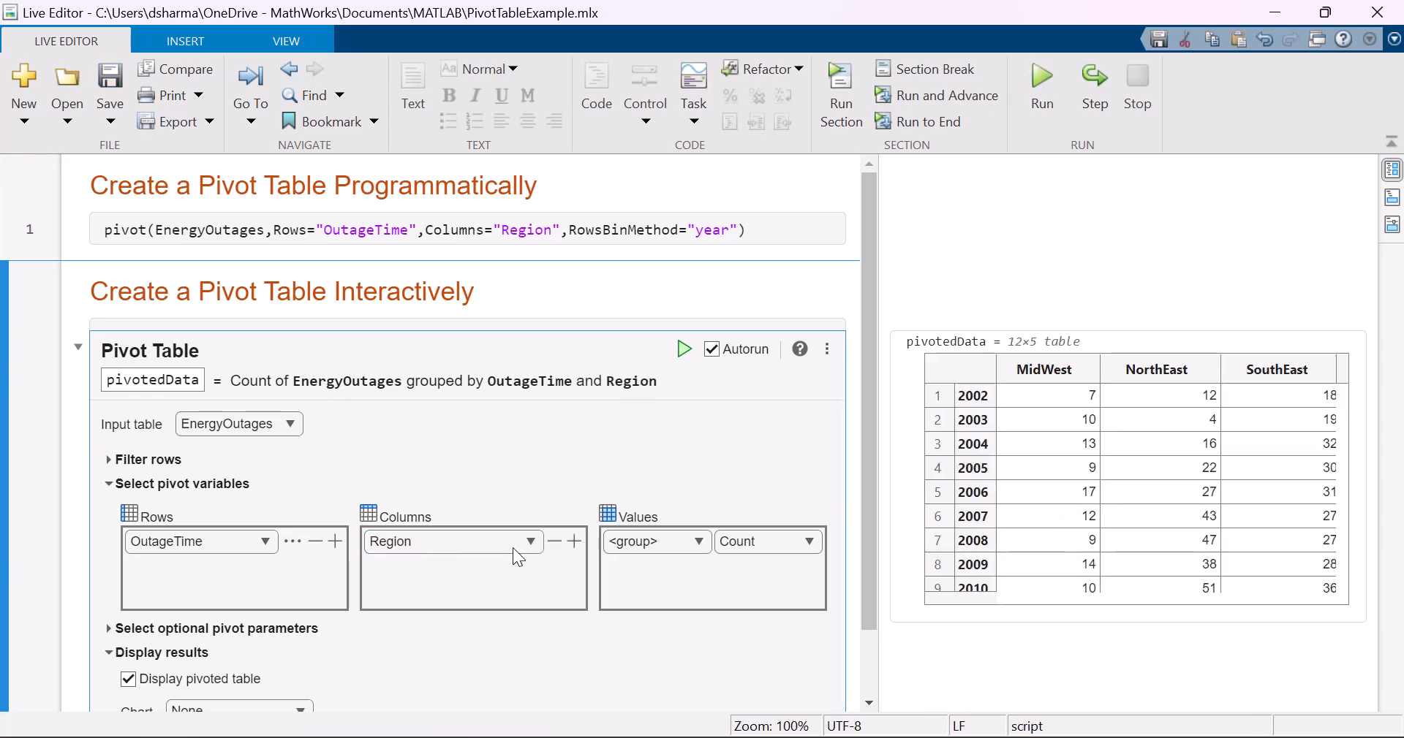
scroll(down, 3)
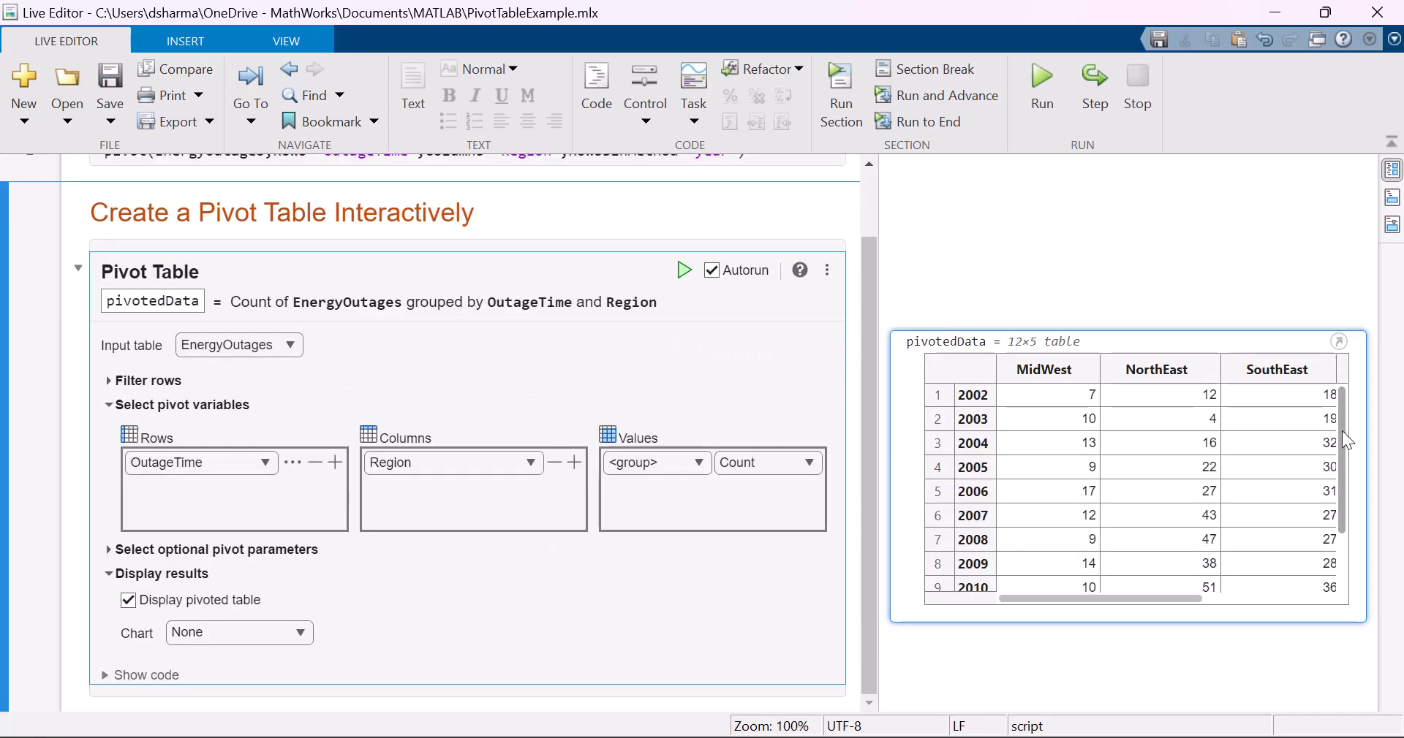
scroll(down, 3)
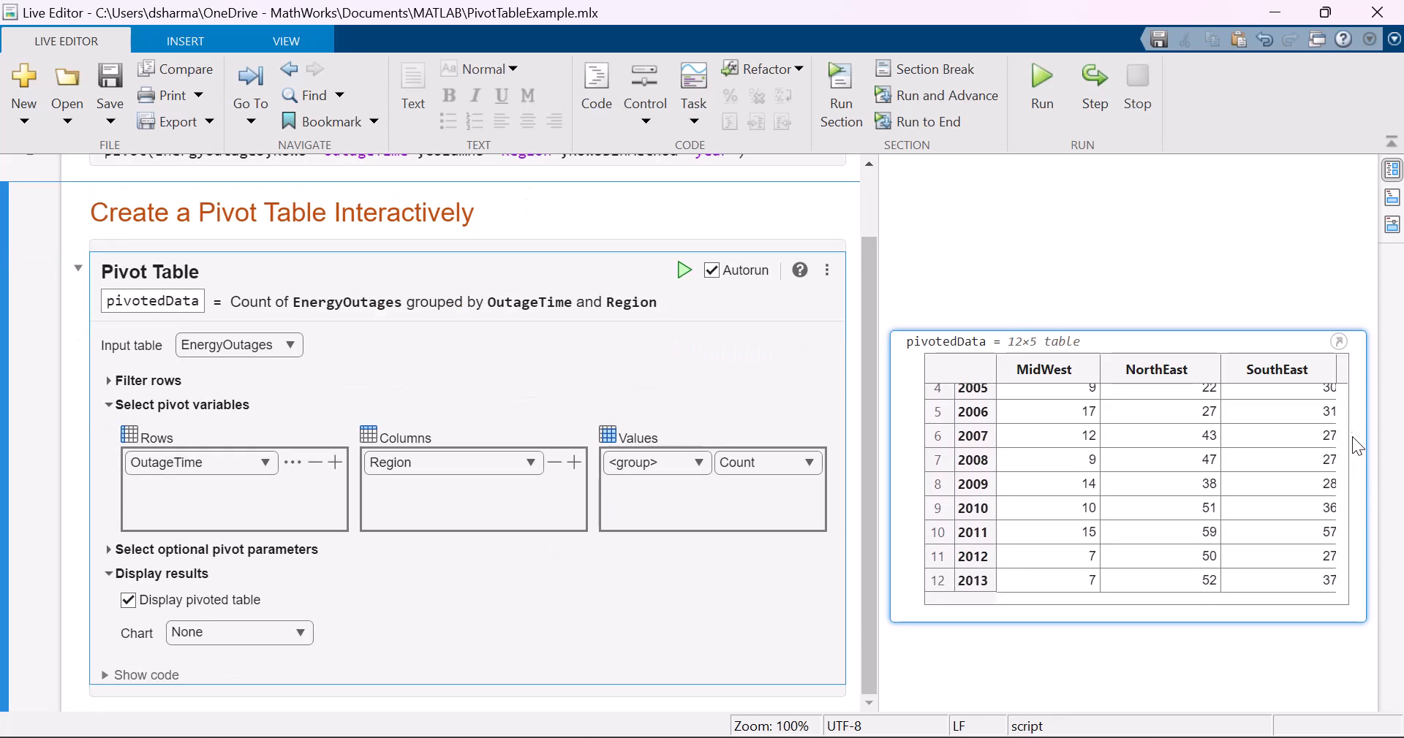
mouse_move(1338, 341)
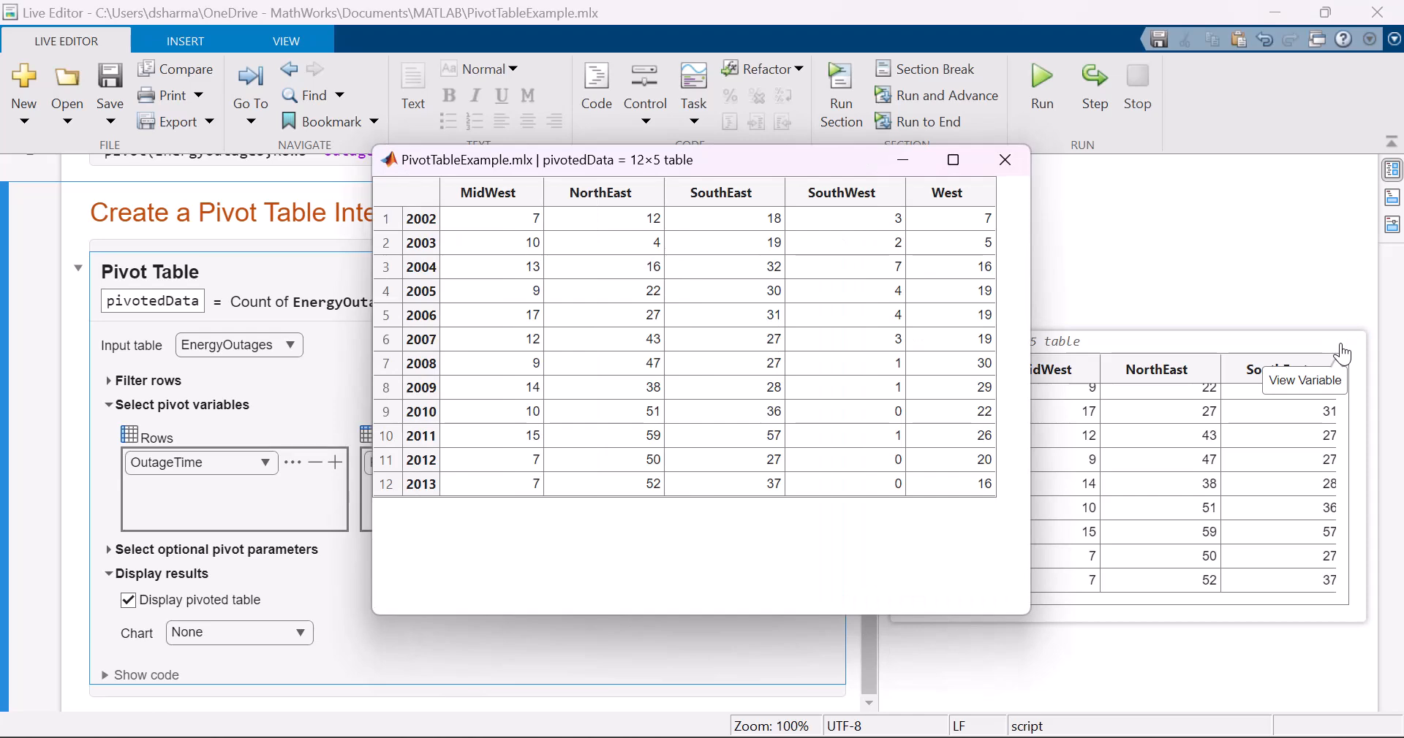
- View pivotedData in its own window, then enable totals for columns
click(1005, 160)
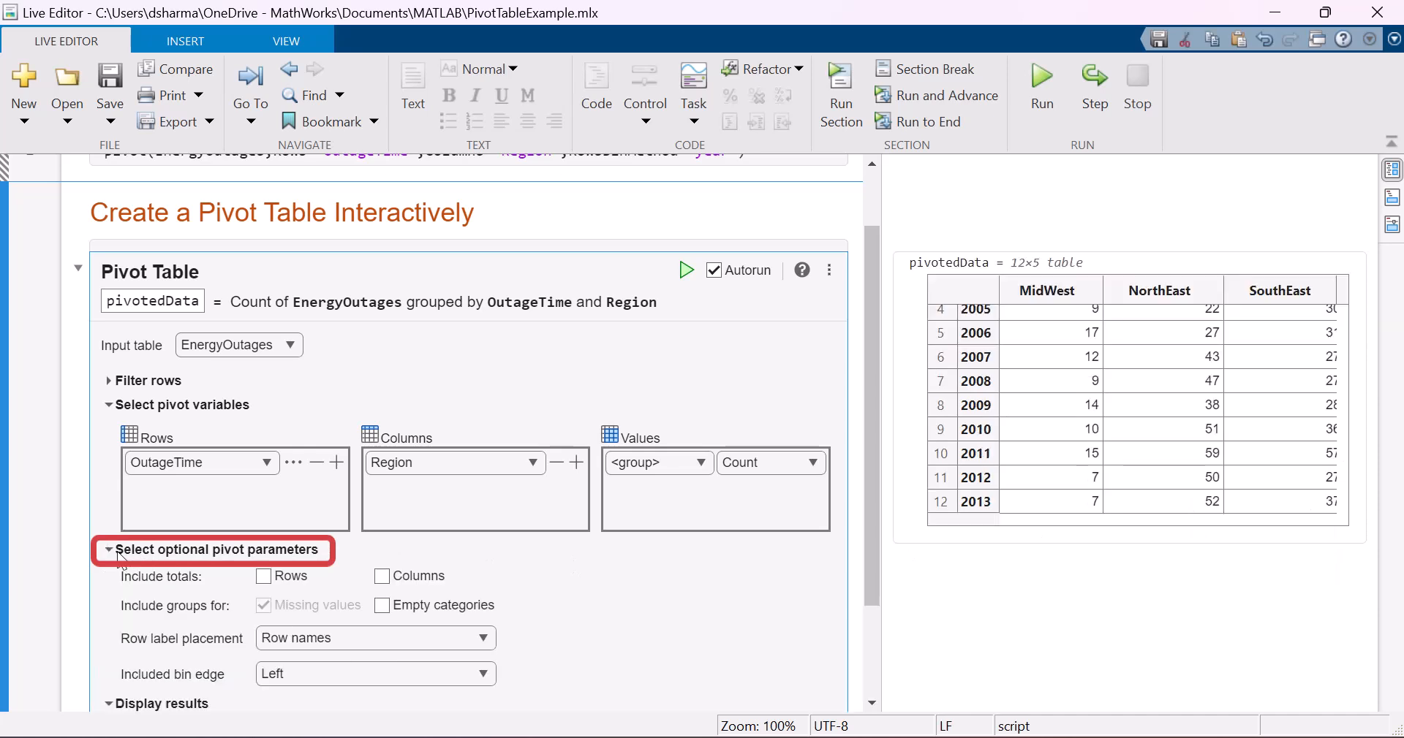
click(380, 576)
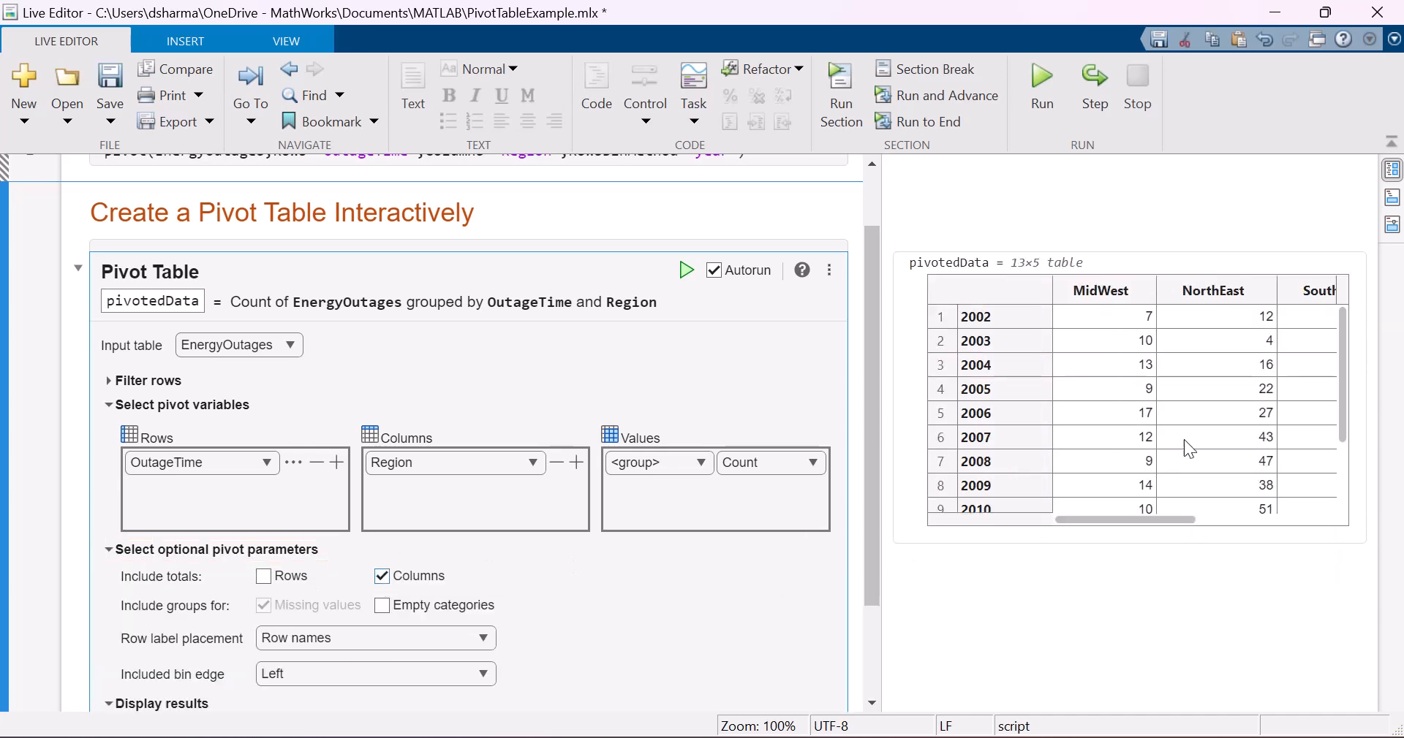
scroll(down, 3)
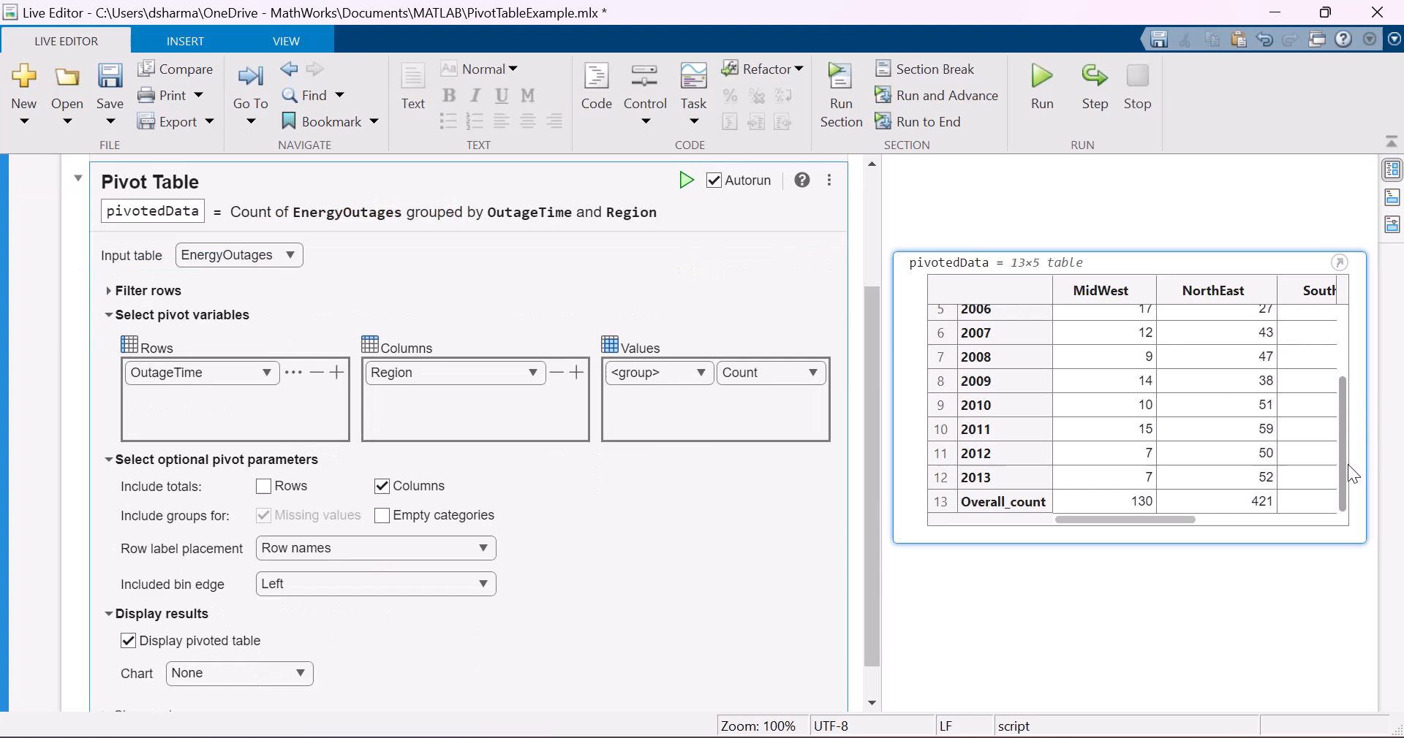
- Exclude NorthEast and SouthEast regions and keep outages from 13-Jan-2004 onward
click(108, 291)
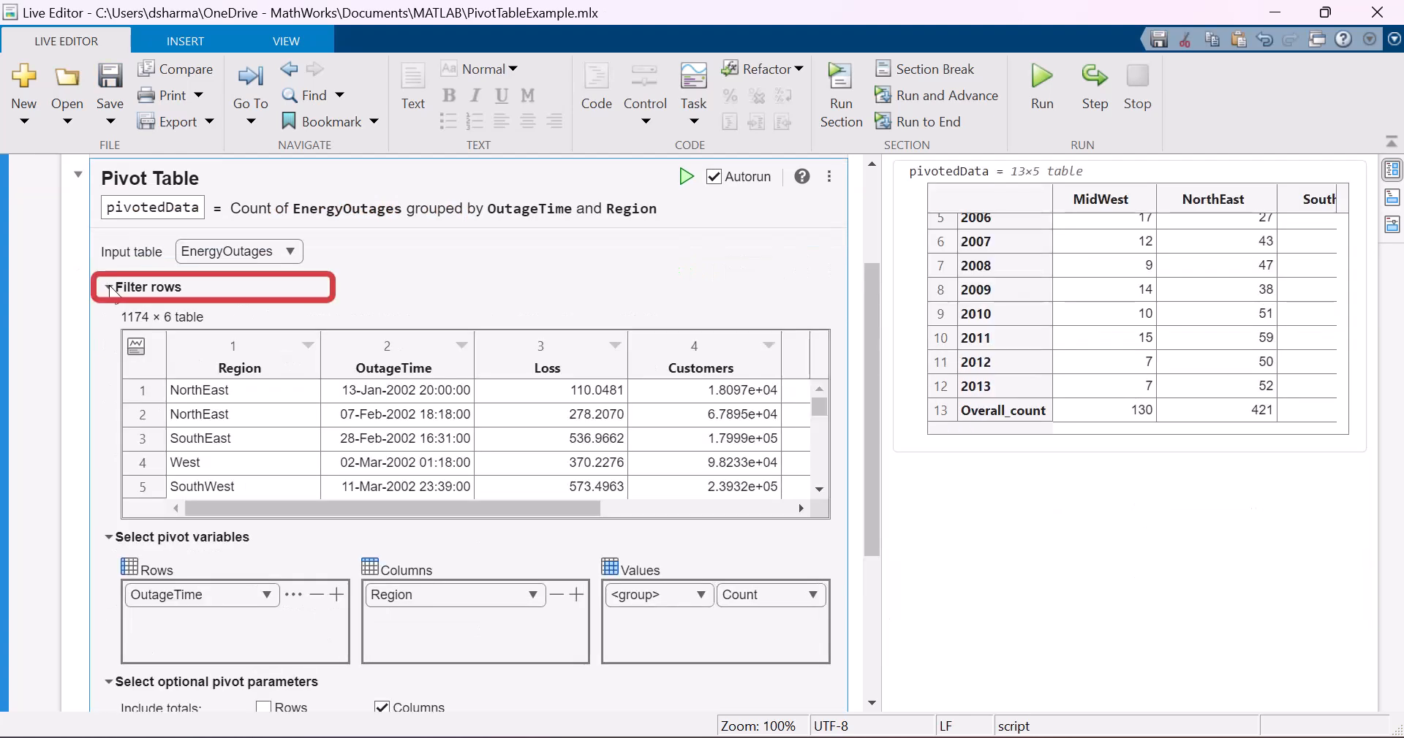
click(326, 471)
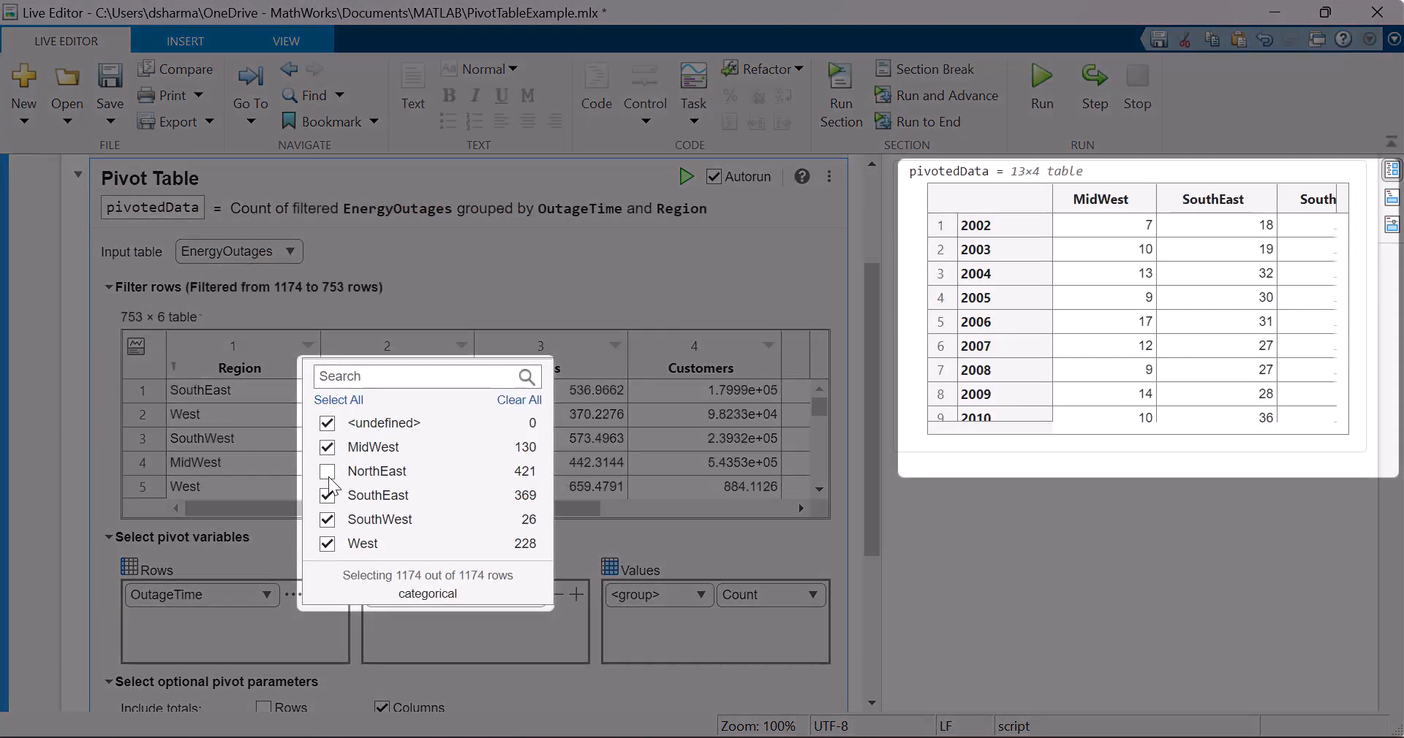
click(327, 495)
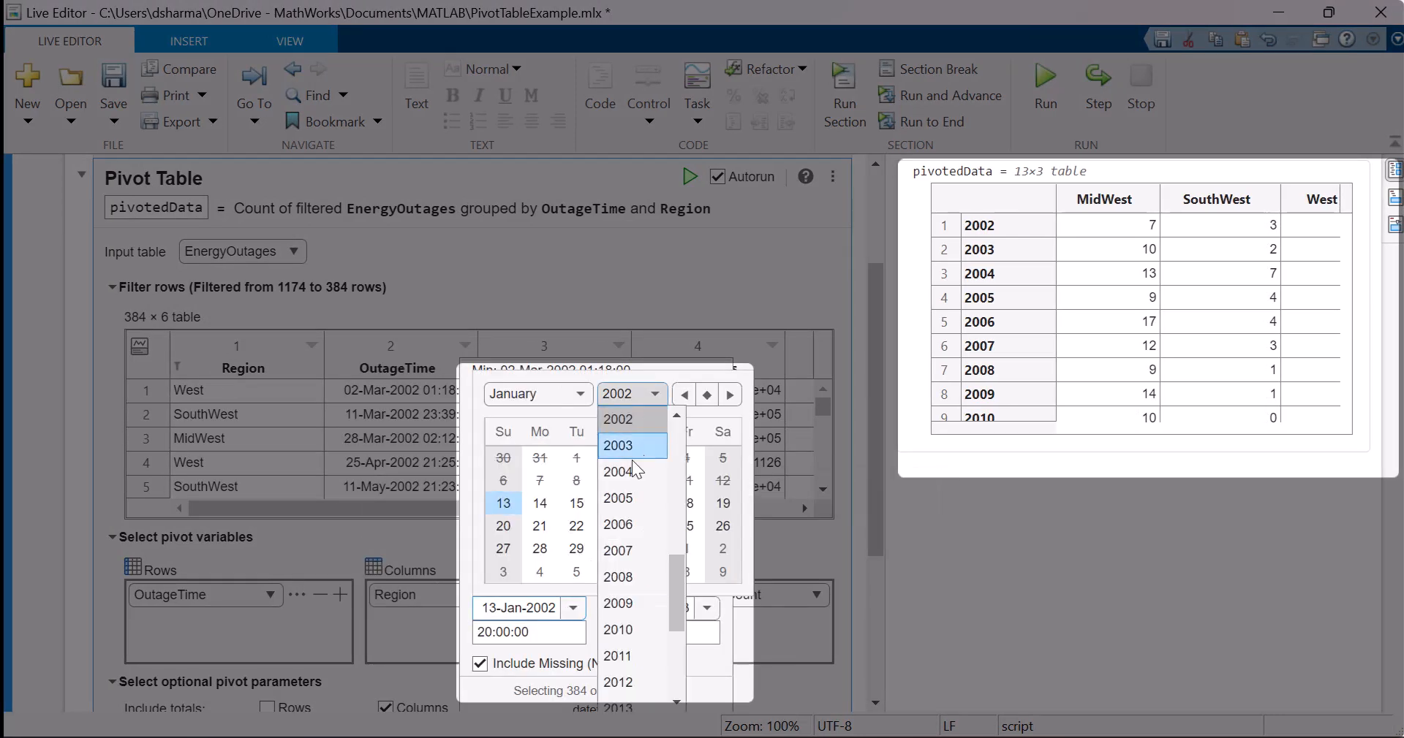
click(618, 471)
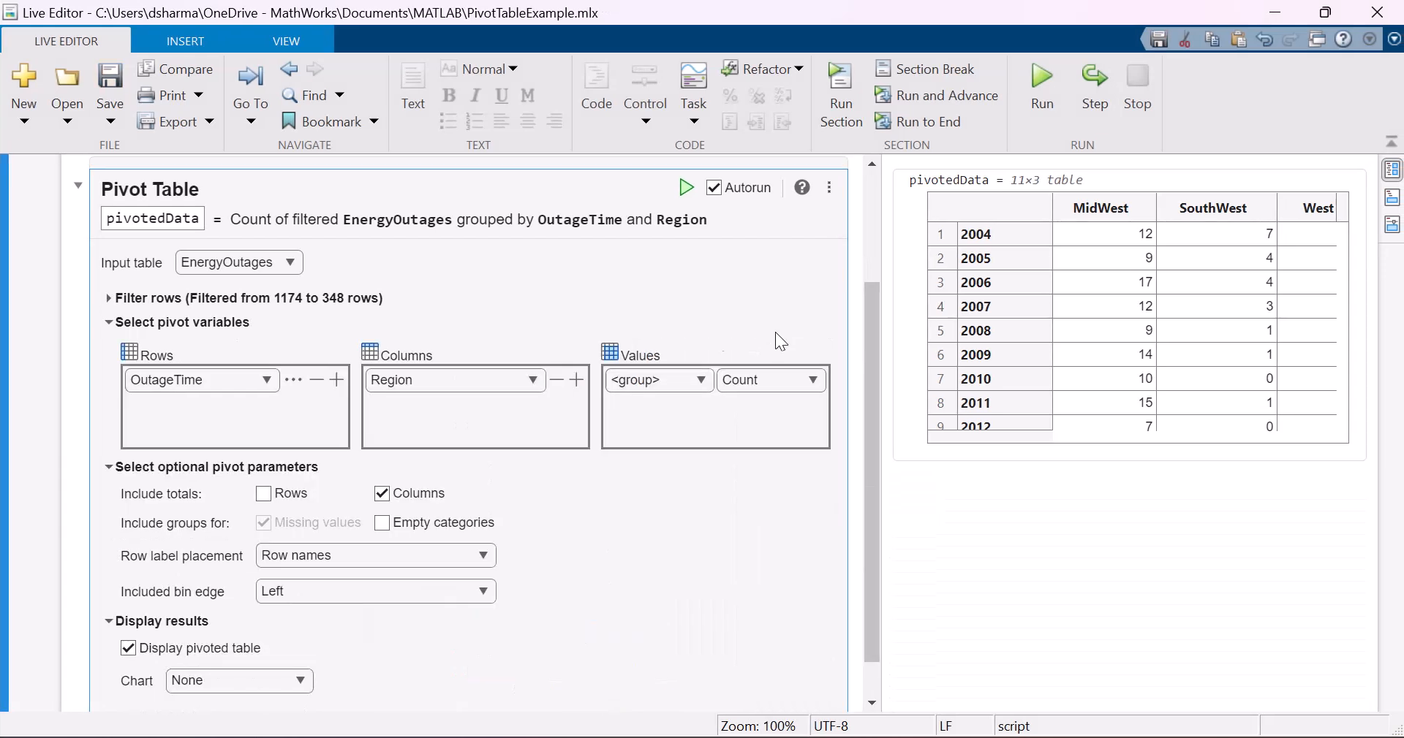
- Bin OutageTime into five-year ranges, nest Cause under Region, and view pivotedData
click(293, 380)
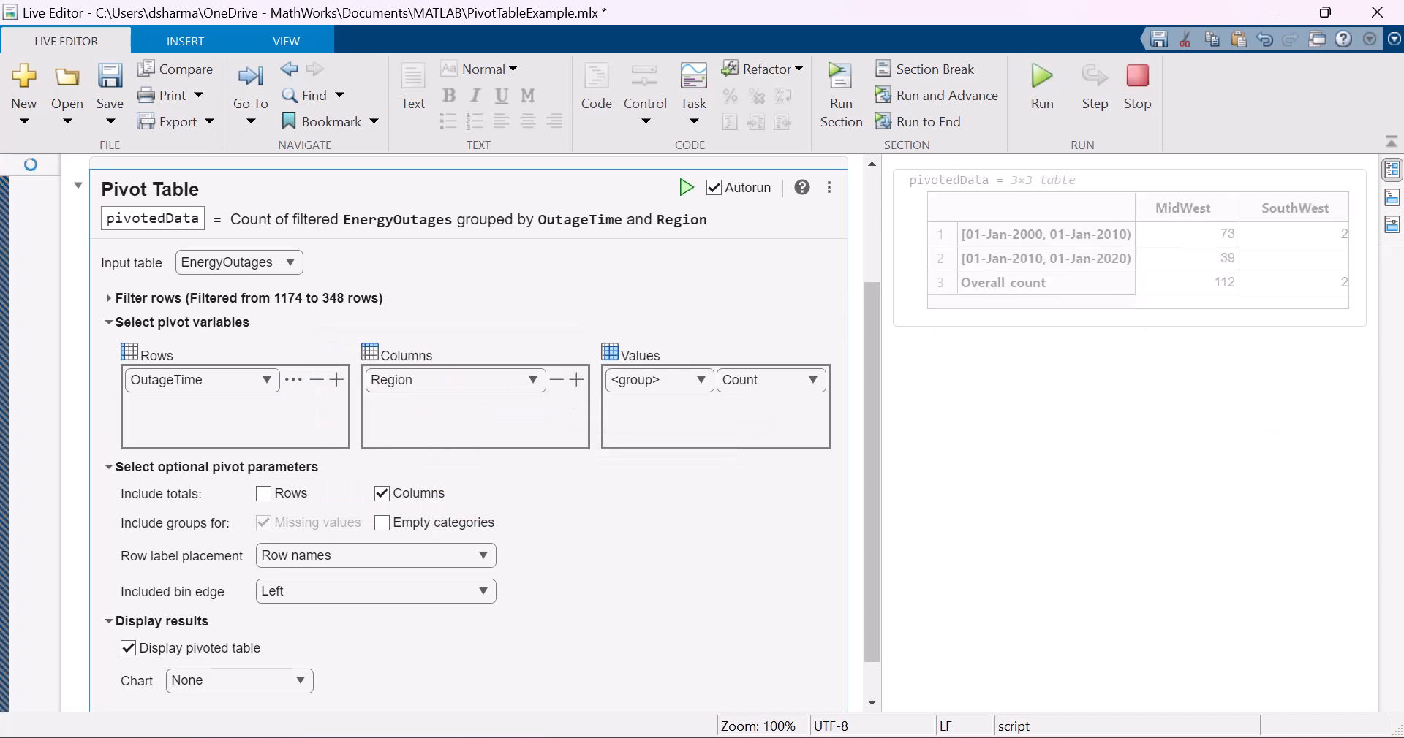
click(576, 380)
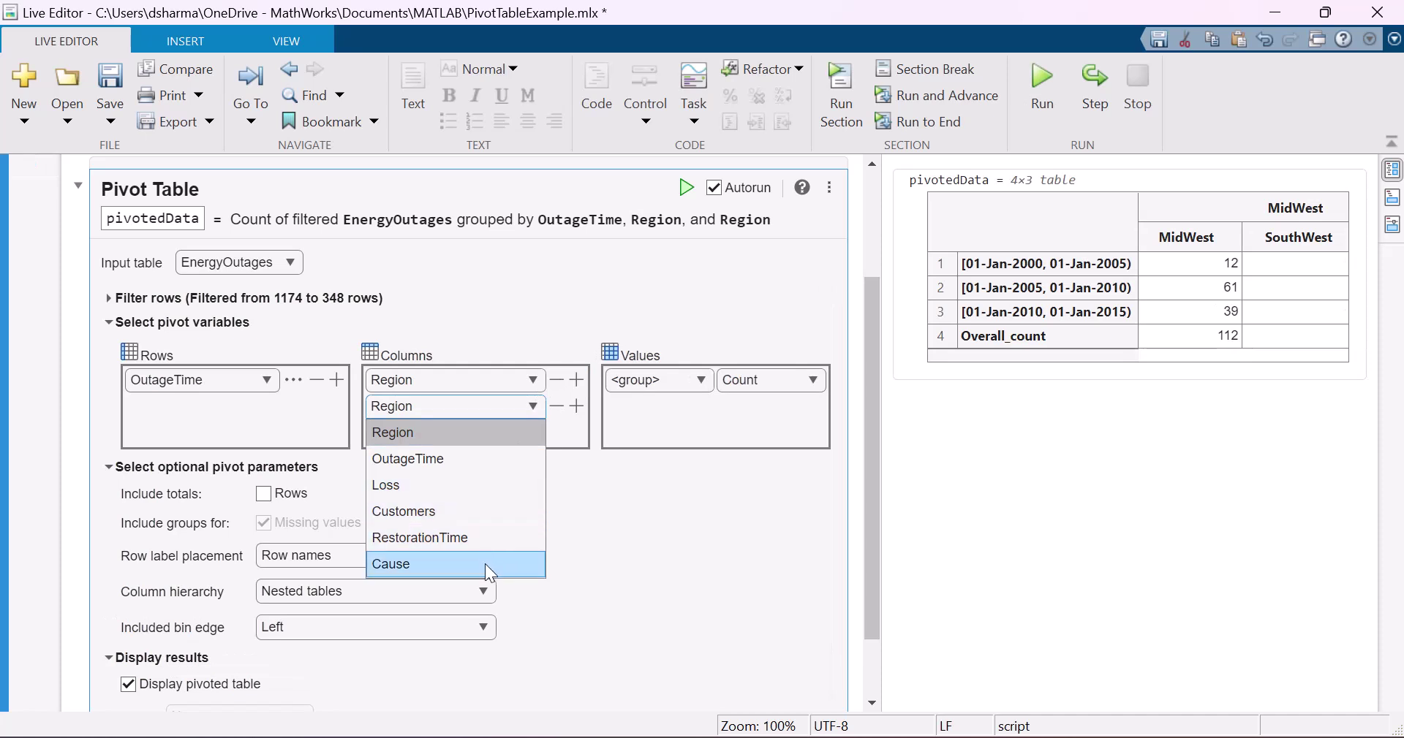
click(391, 564)
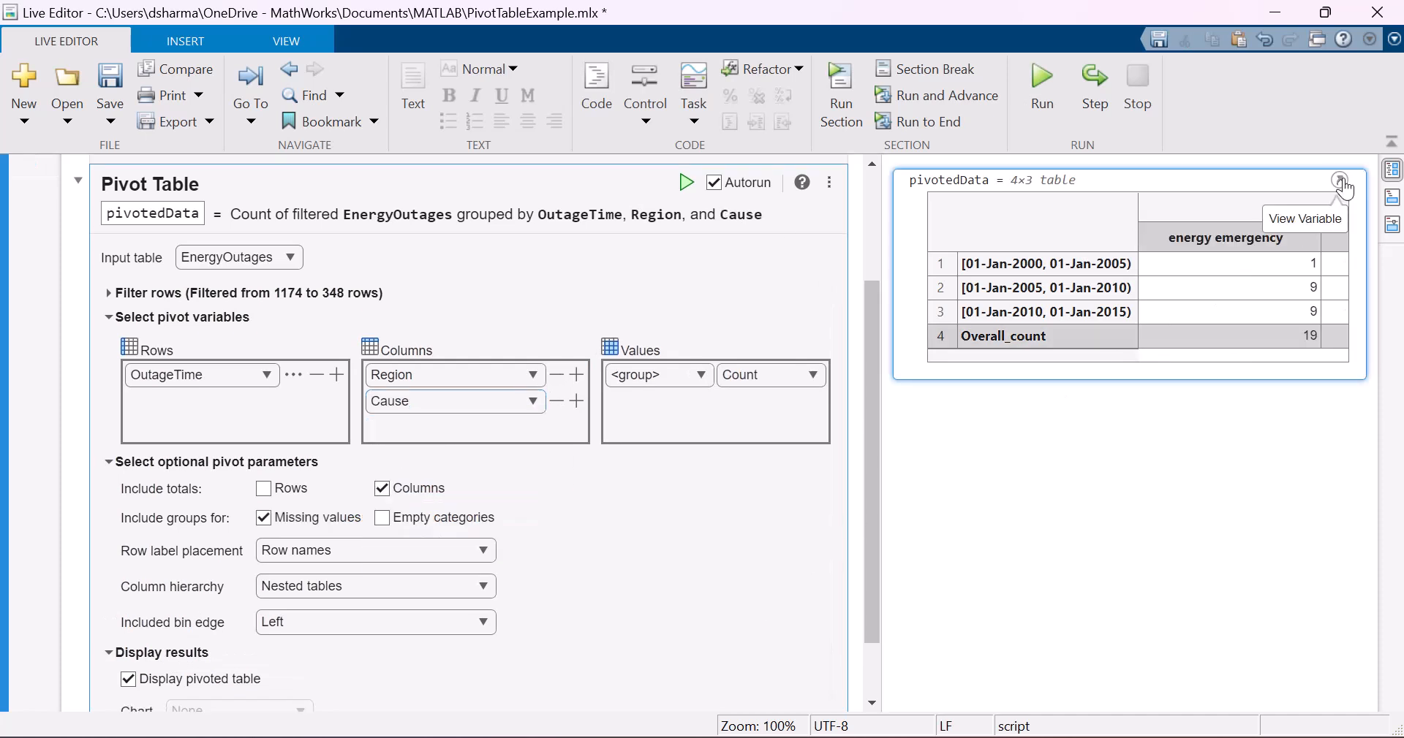
click(1340, 179)
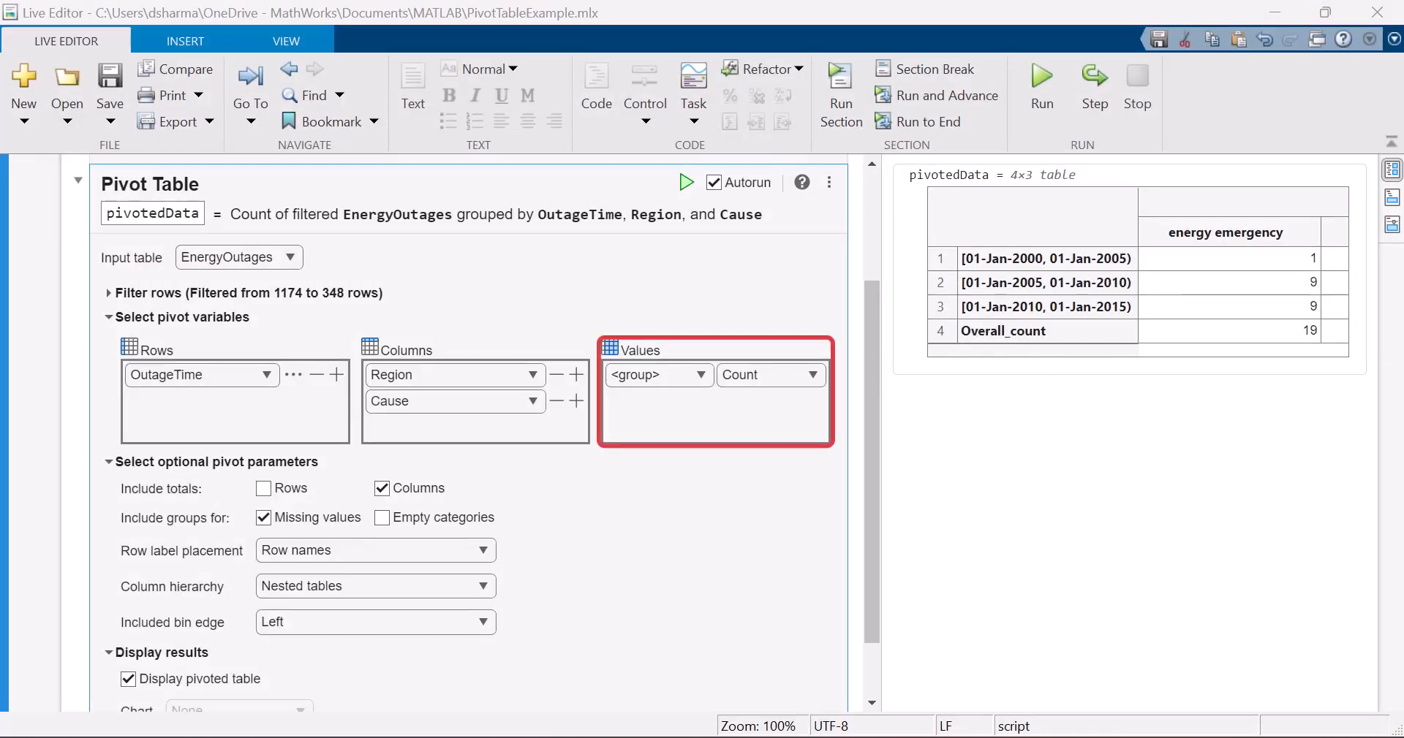
- Set Values to Customers and review aggregation methods such as Sum
click(699, 375)
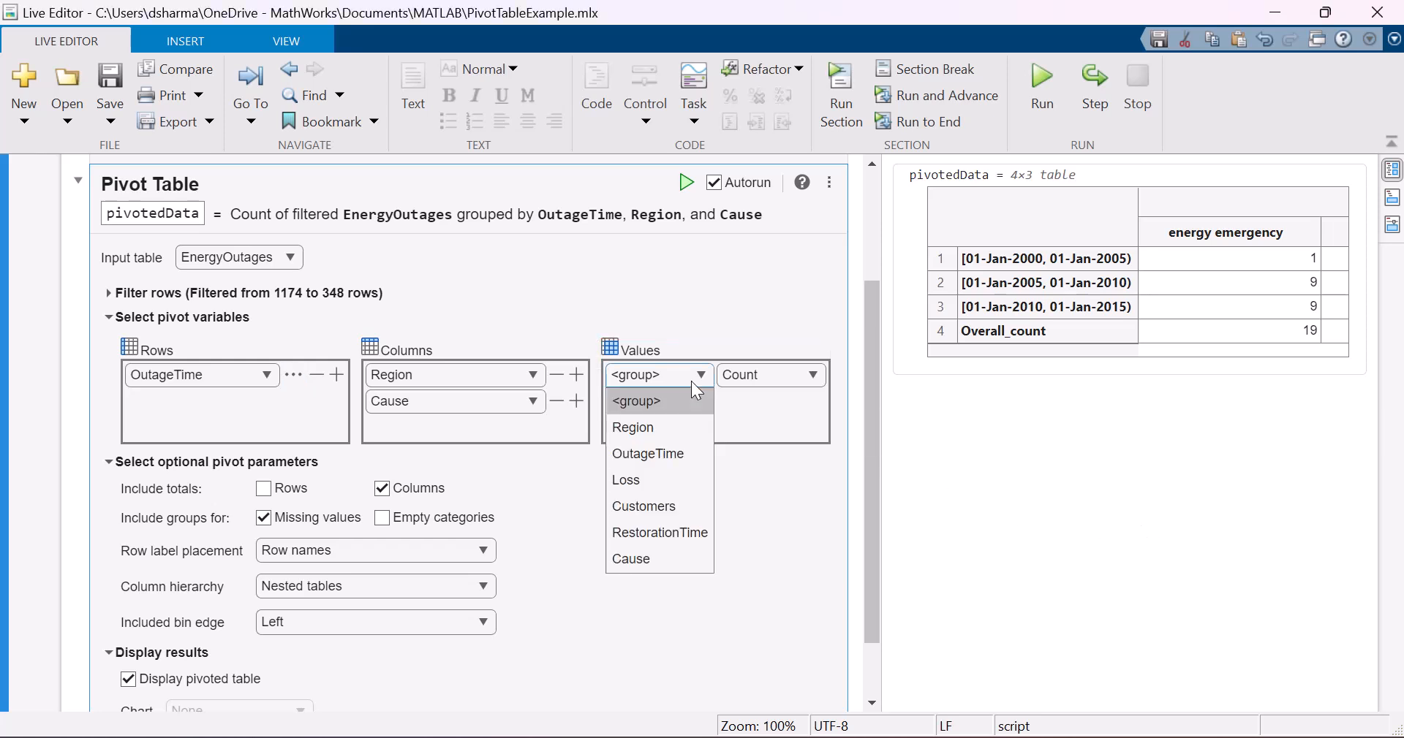
click(643, 507)
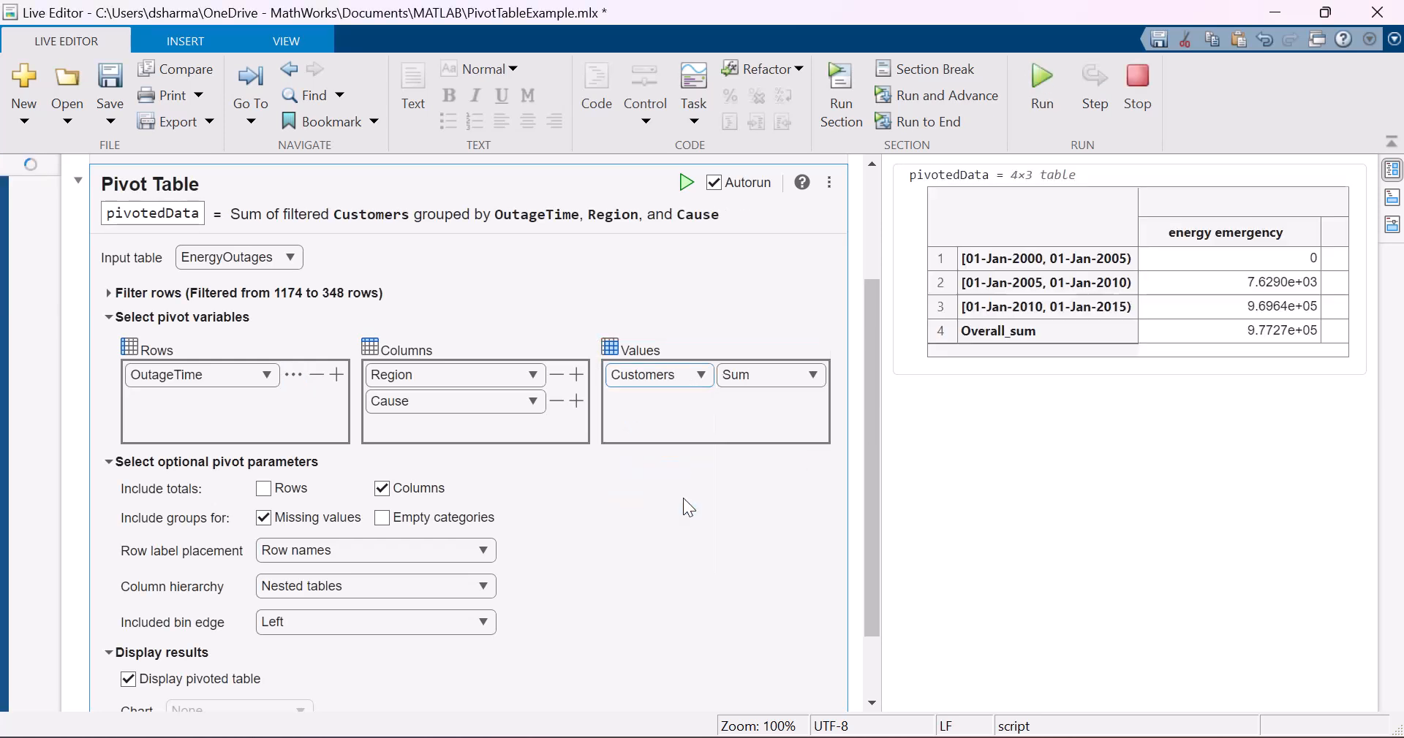
click(812, 375)
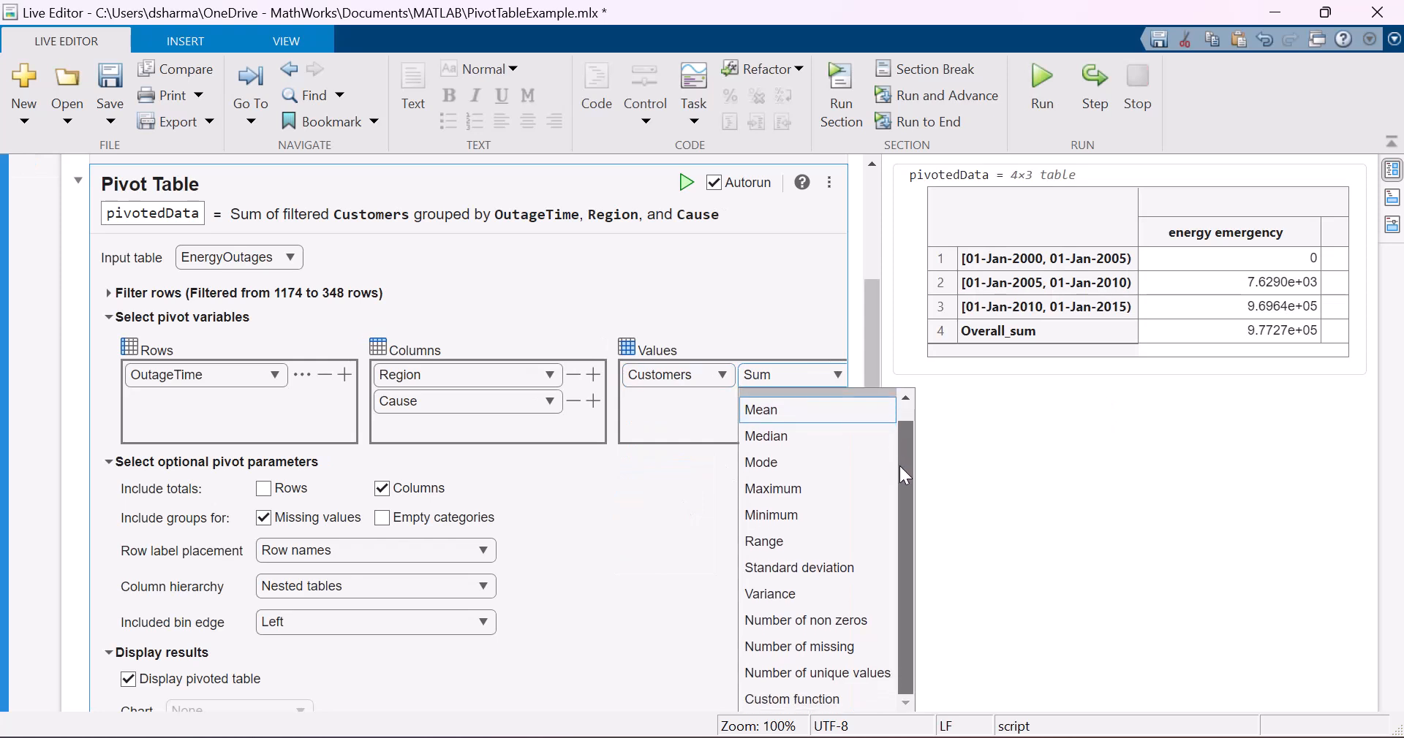
mouse_move(818, 673)
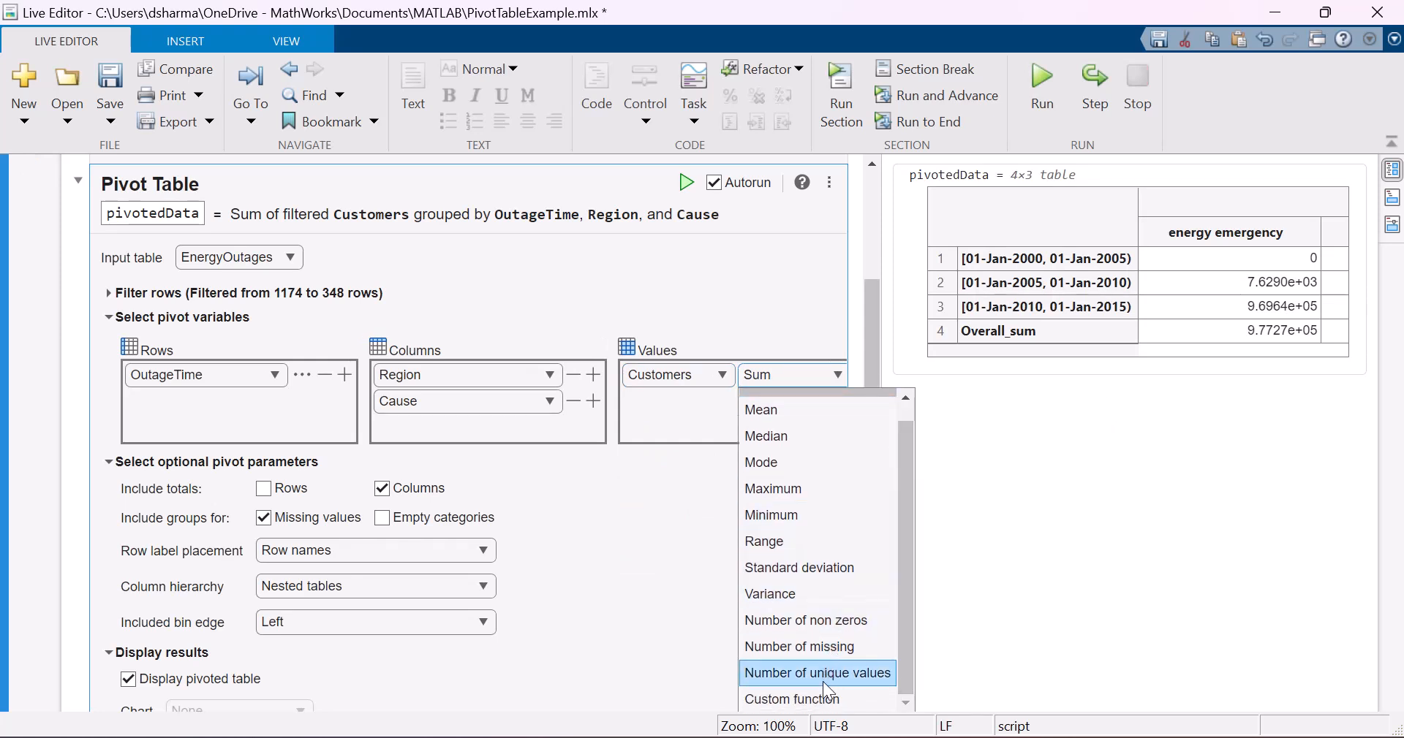
mouse_move(827, 698)
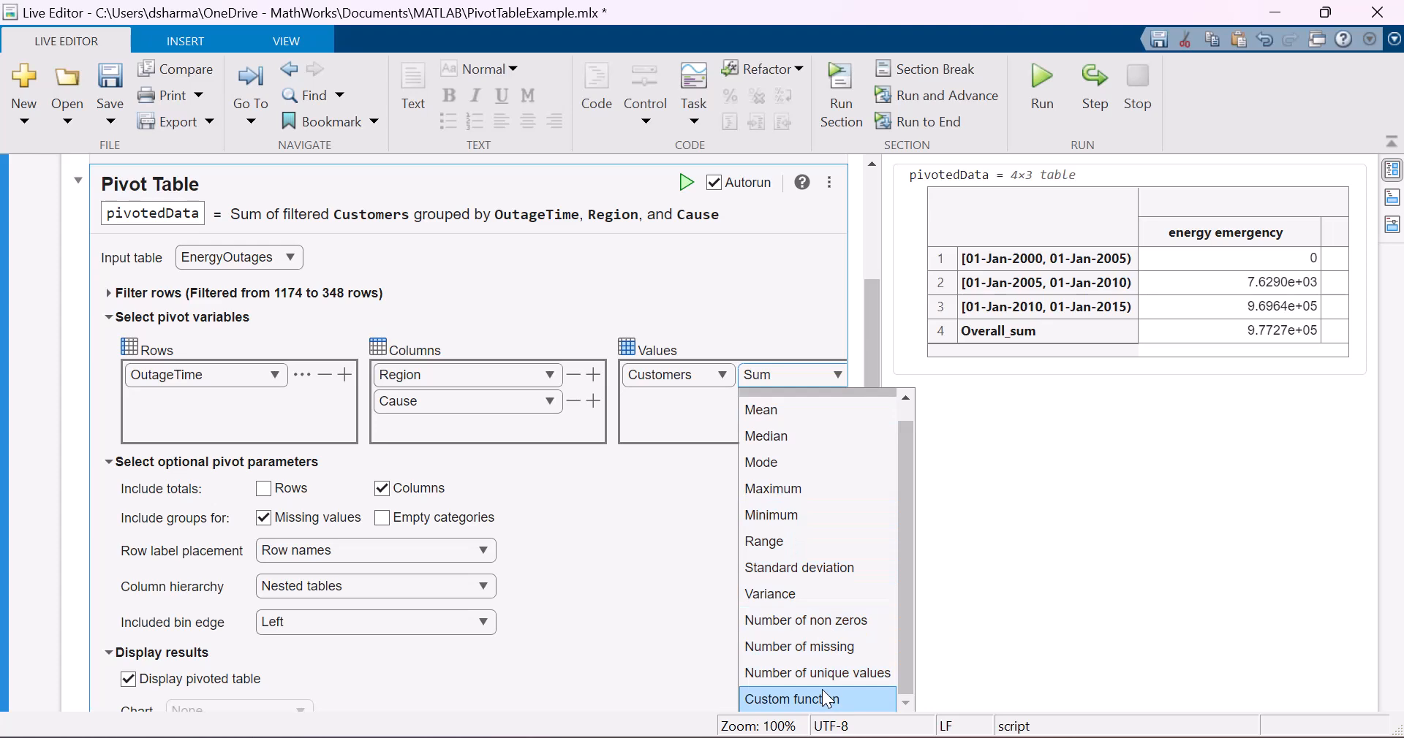
click(795, 699)
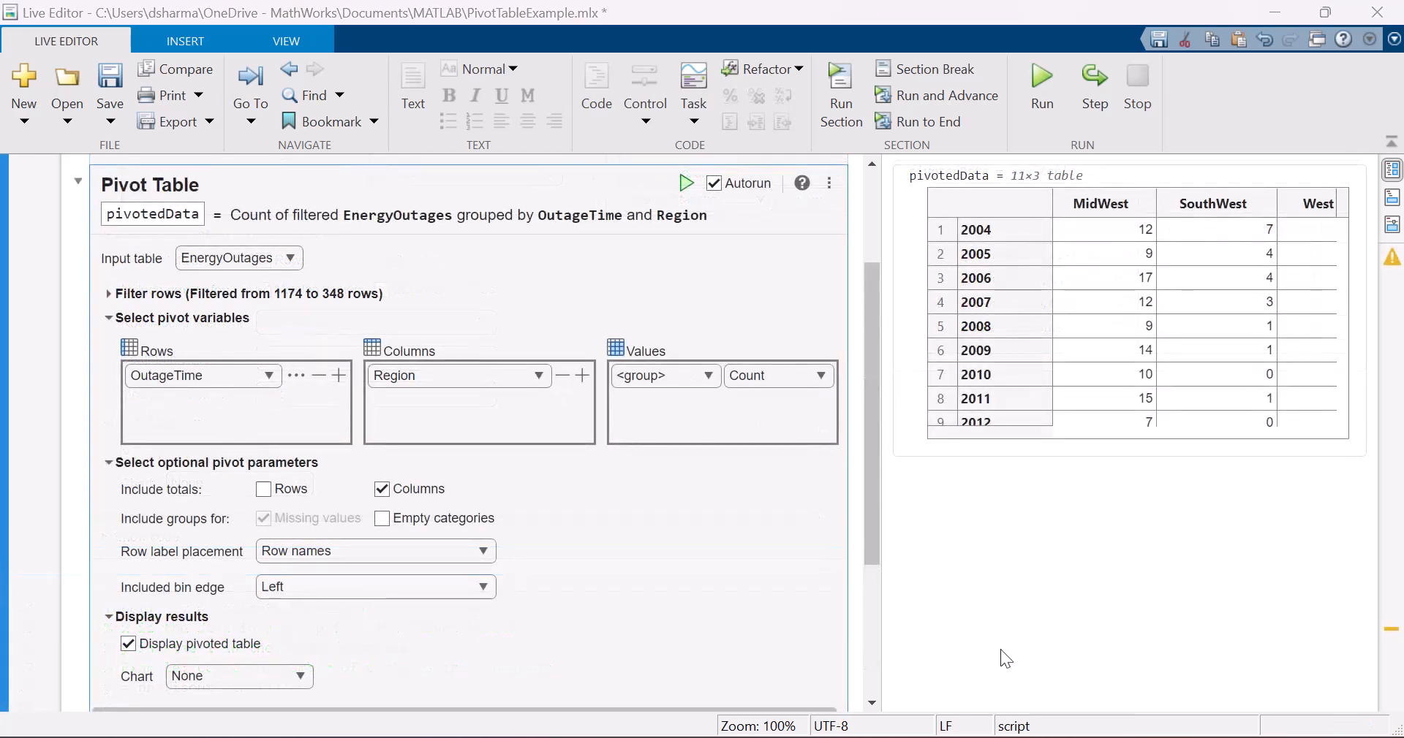
mouse_move(380, 700)
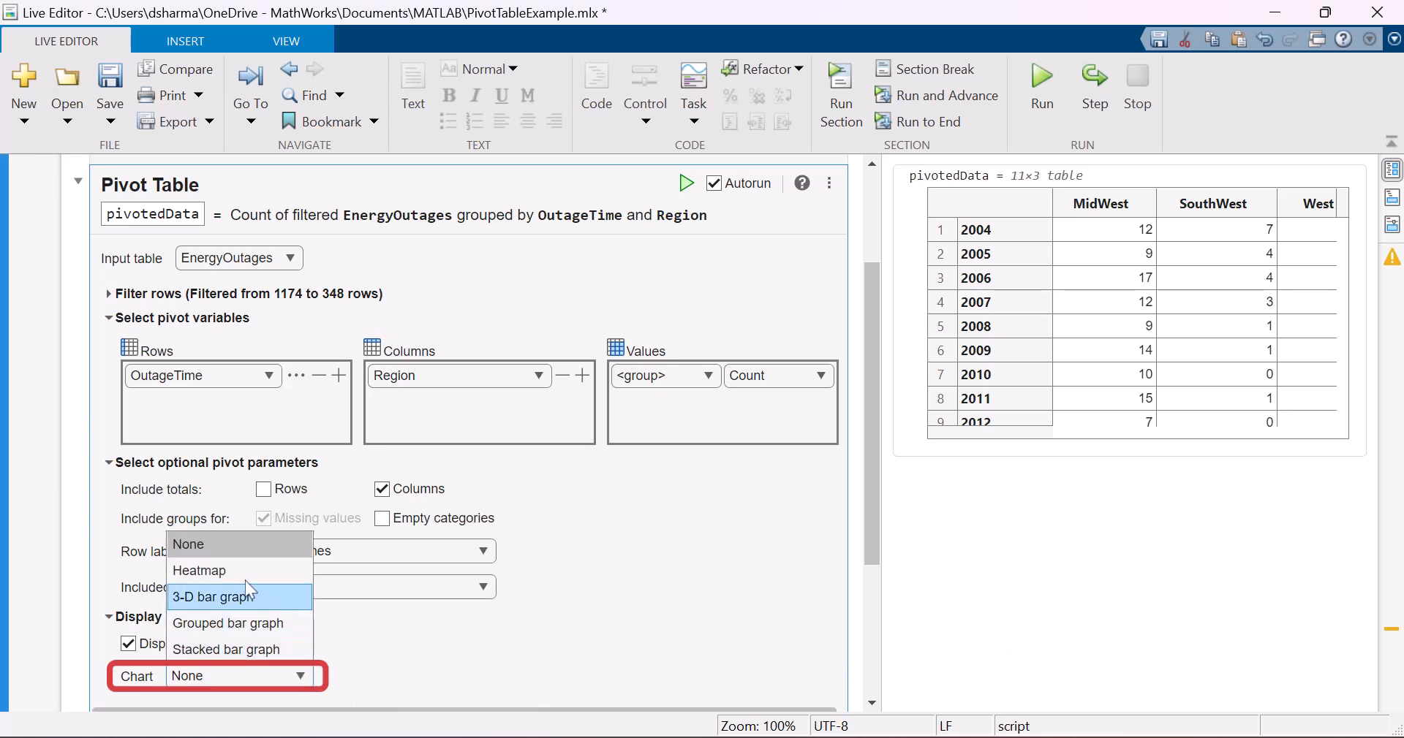
- Chart the pivoted outage counts as a heatmap, preview it in a figure window, then close it
click(199, 571)
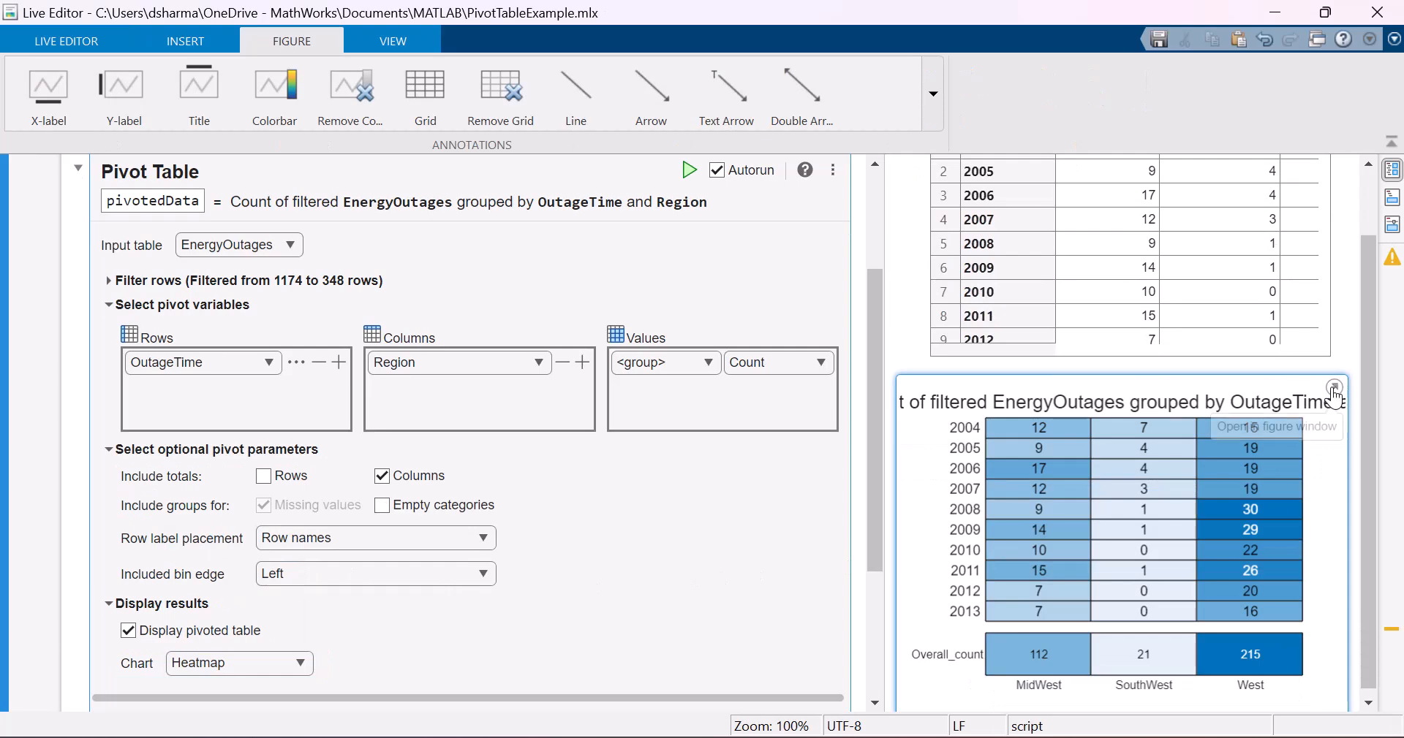
click(1333, 388)
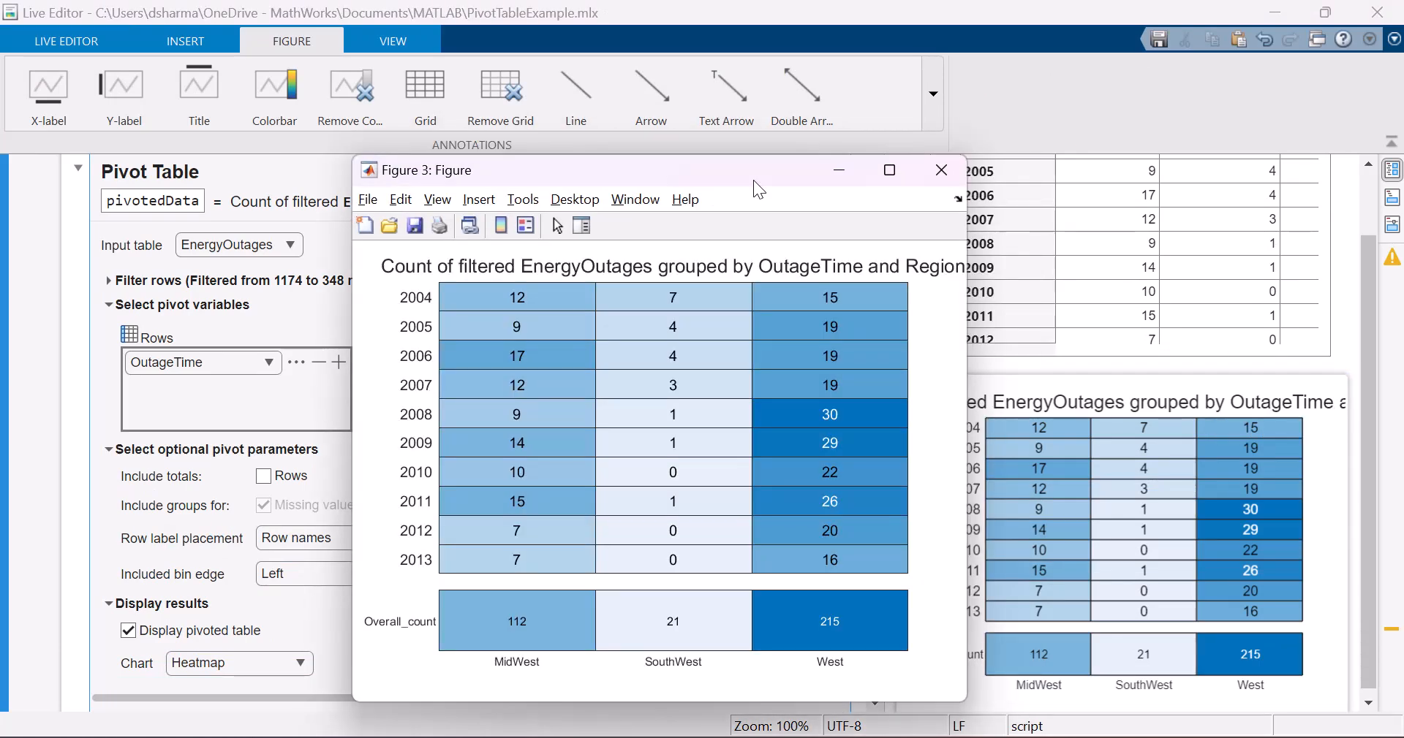
click(941, 169)
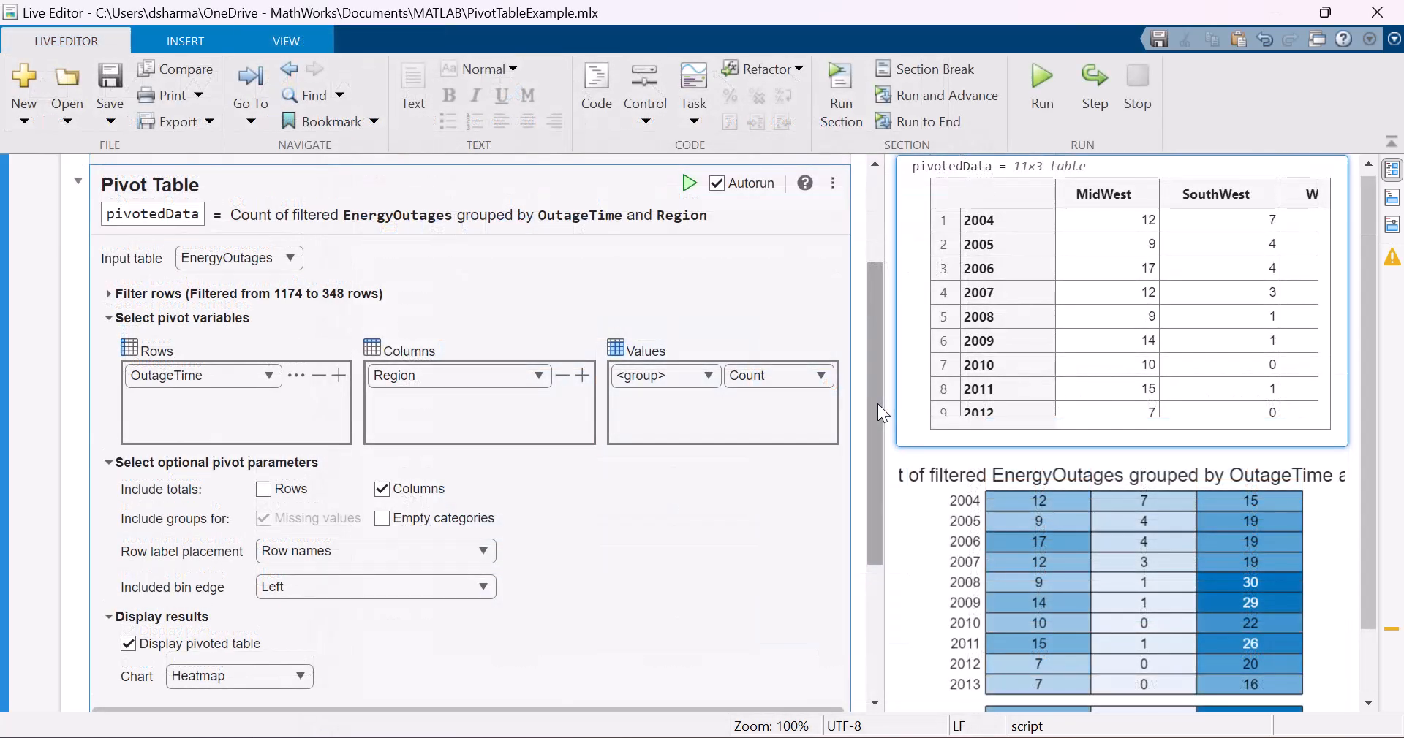
- Show the Pivot Table task's generated filtering, pivot and heatmap code and scroll through it
scroll(down, 3)
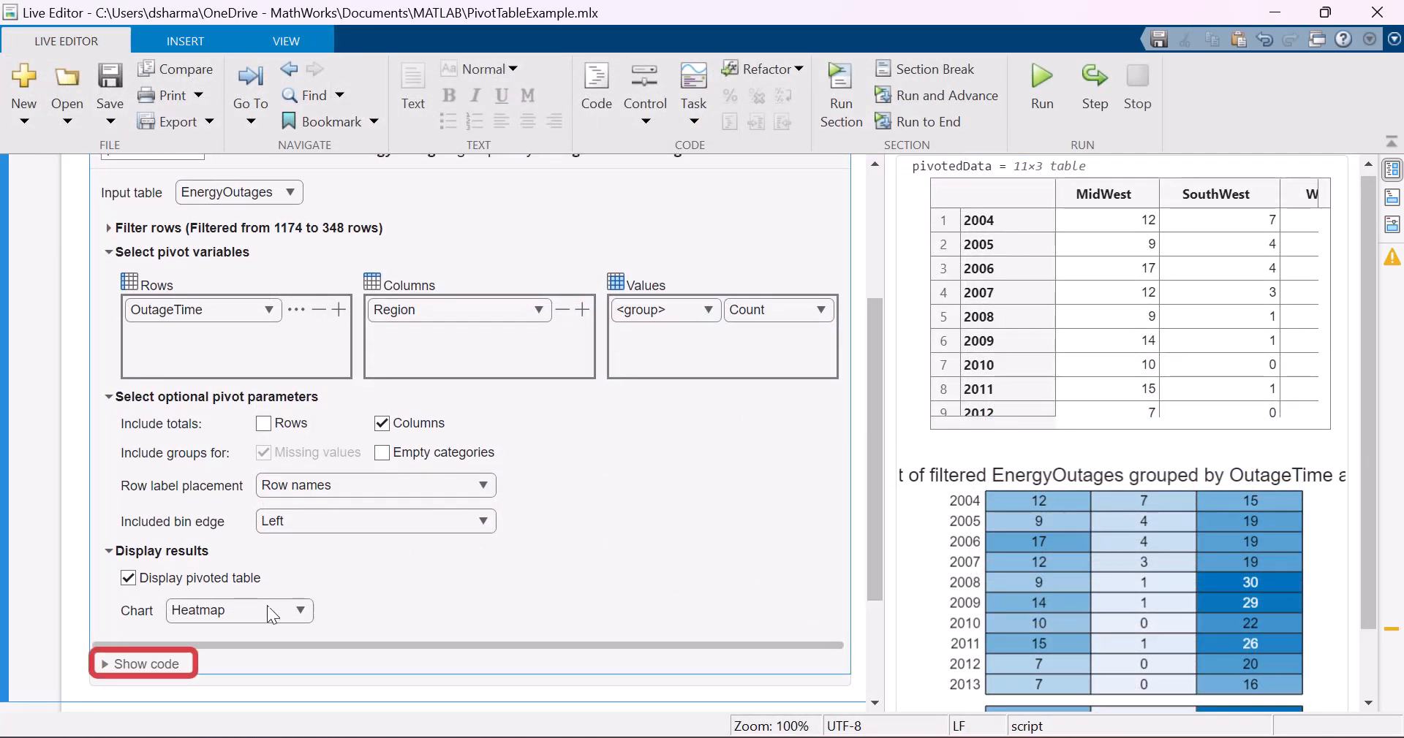
mouse_move(132, 670)
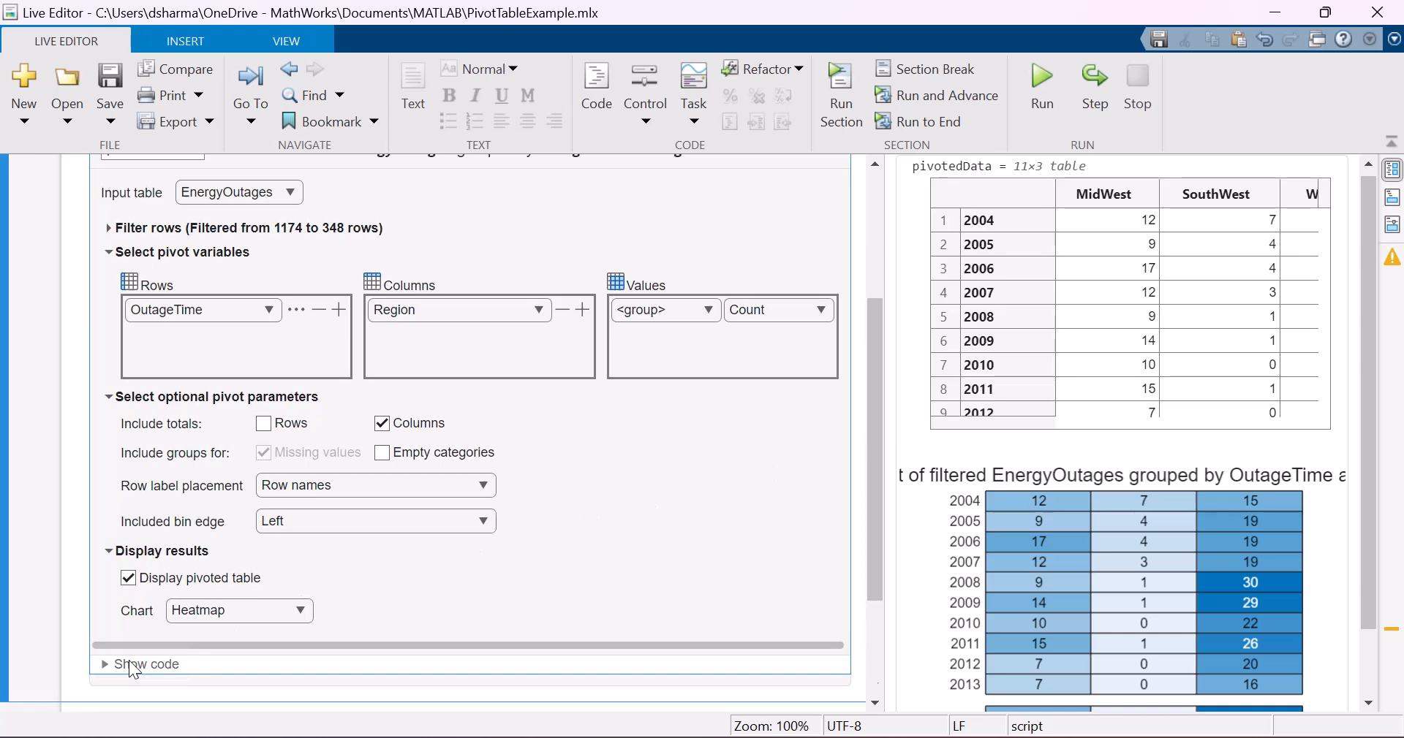
click(143, 664)
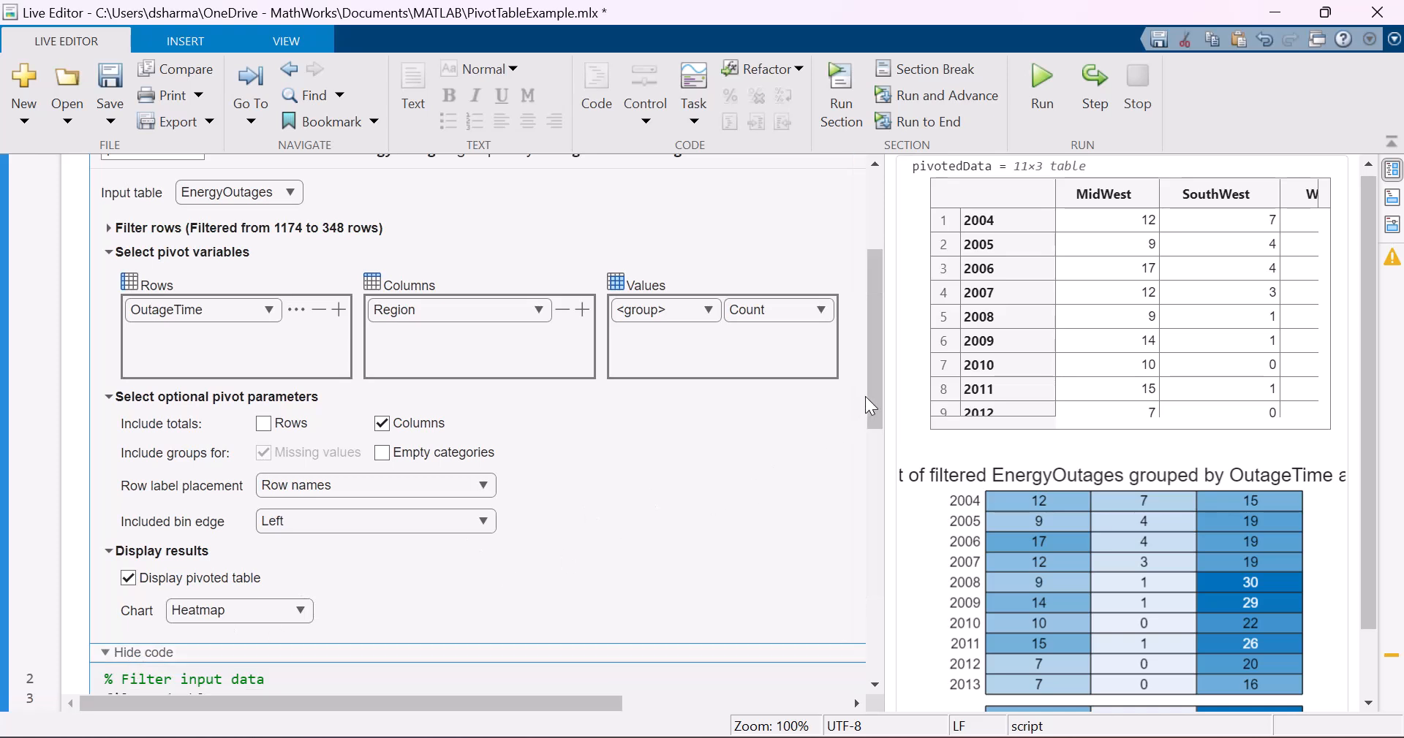
scroll(down, 3)
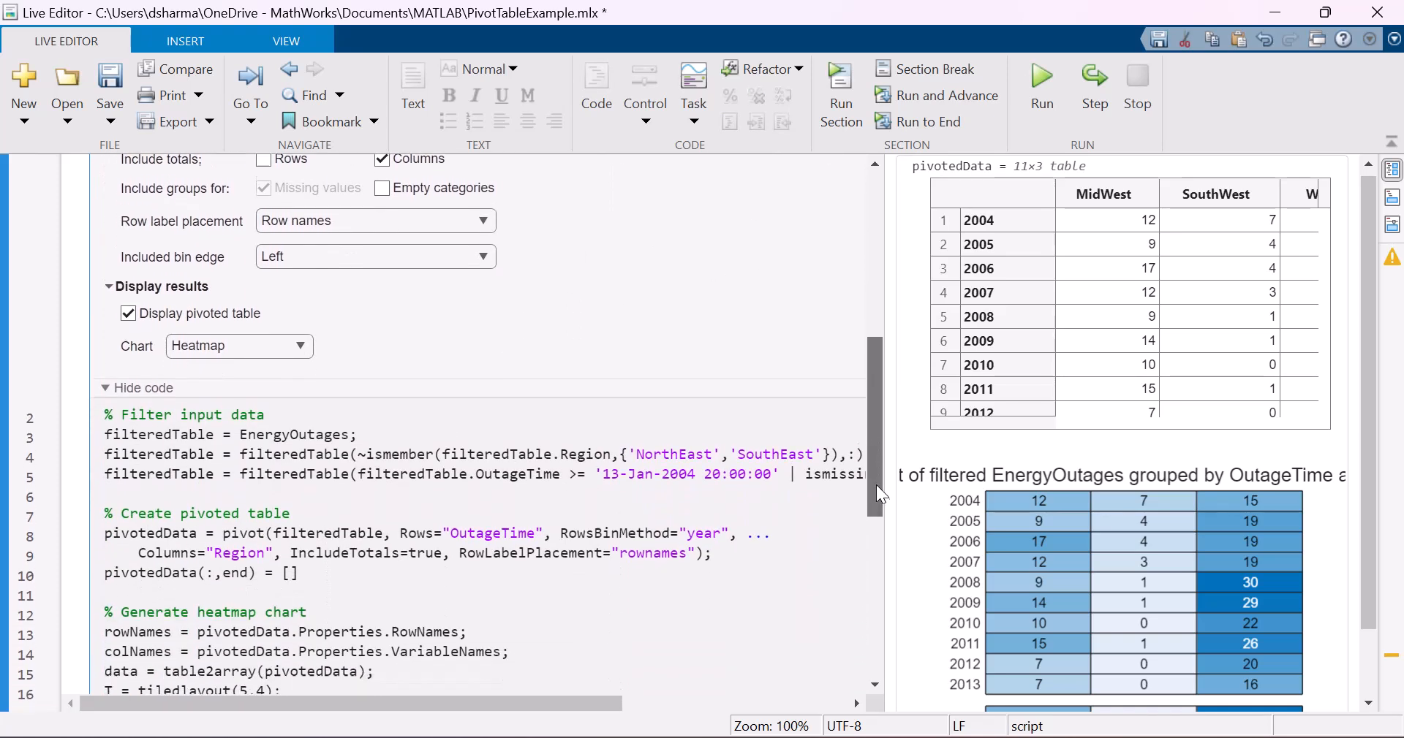
scroll(down, 3)
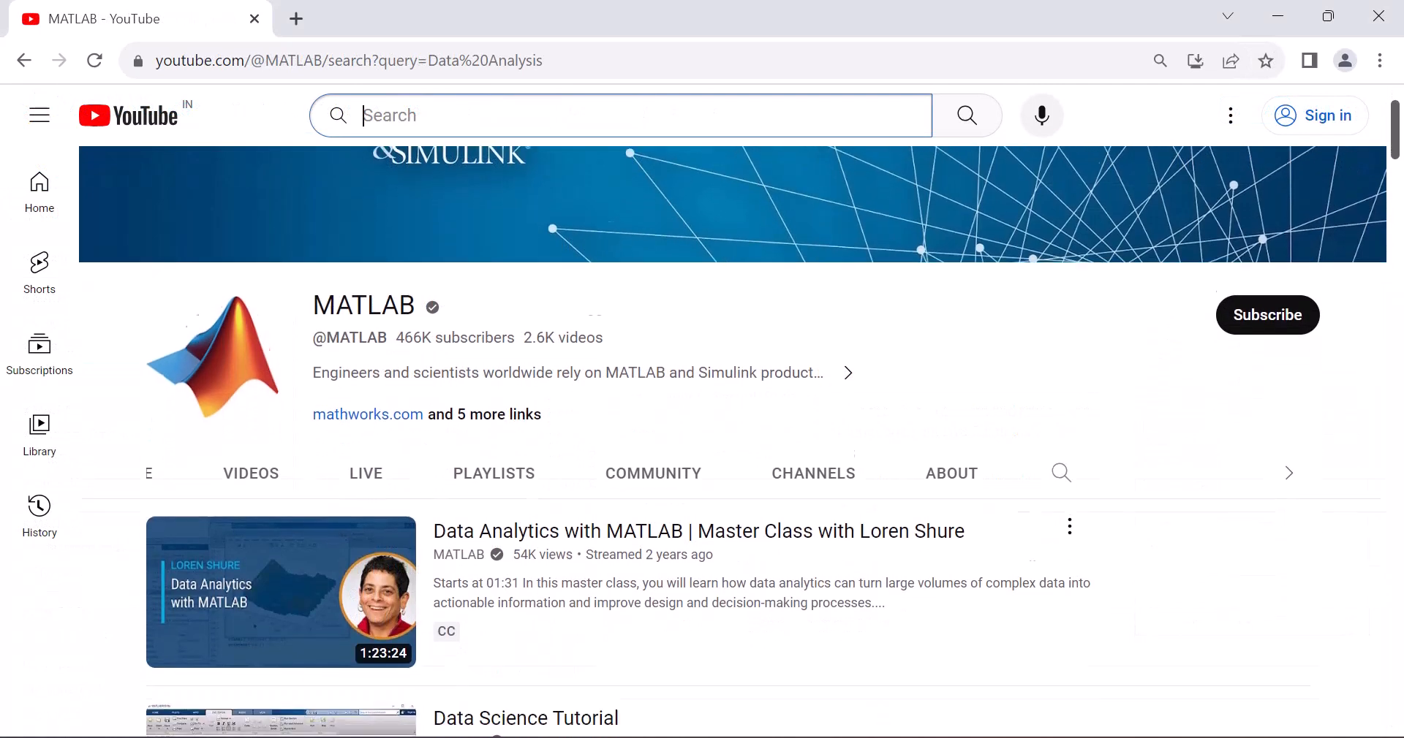
- Scroll the MATLAB channel's Data Analysis results down to the Data Analysis for Excel Users webinar
scroll(down, 3)
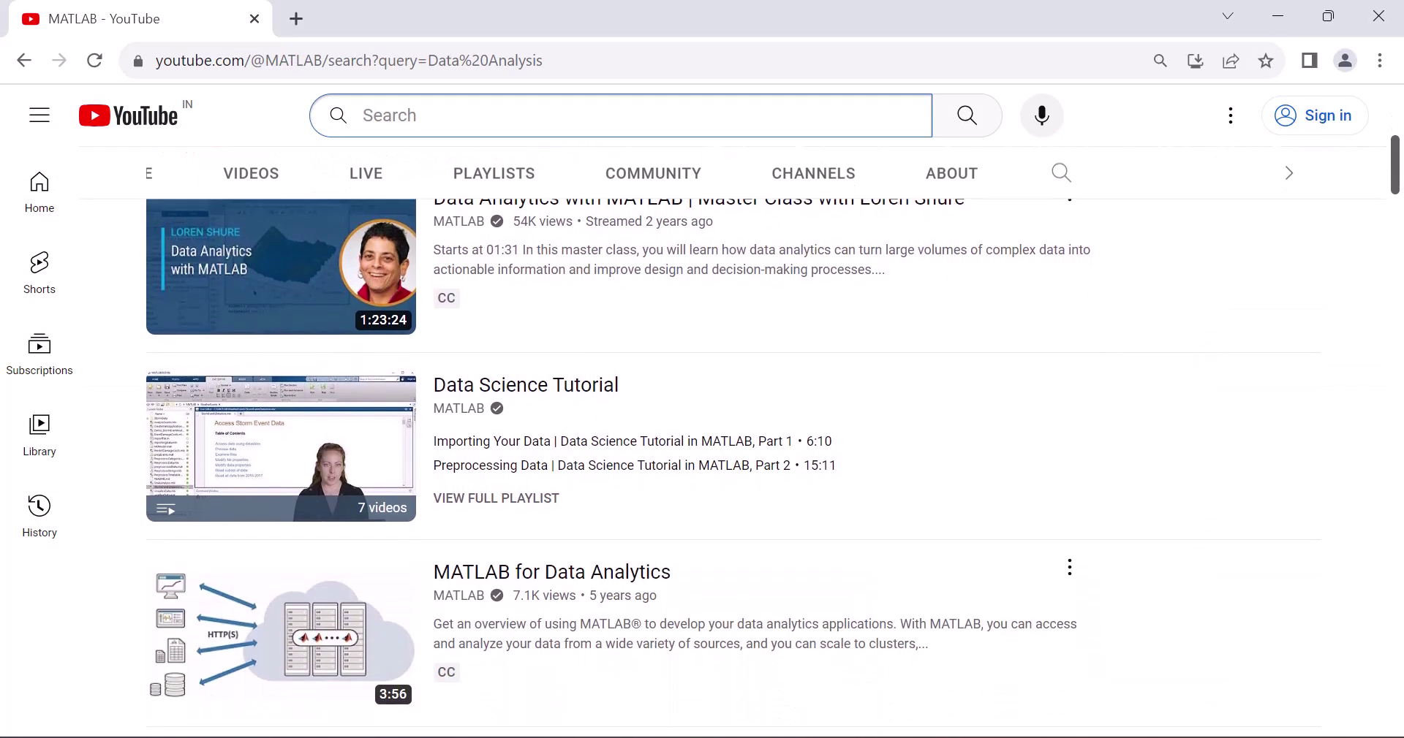
scroll(down, 3)
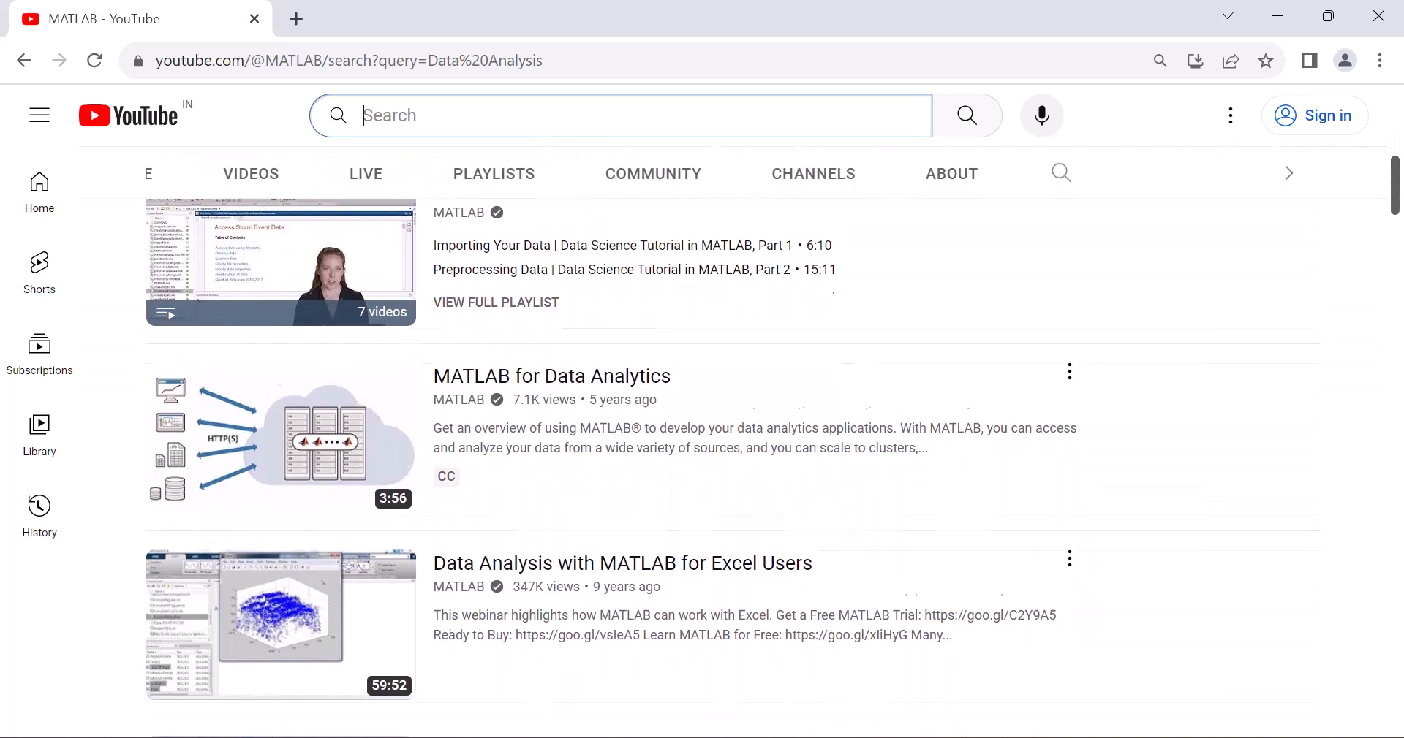